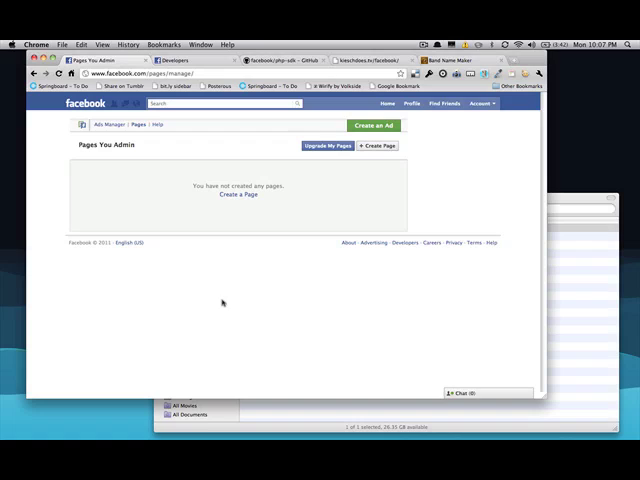
{"action": "mouse_move", "coordinate": [222, 204]}
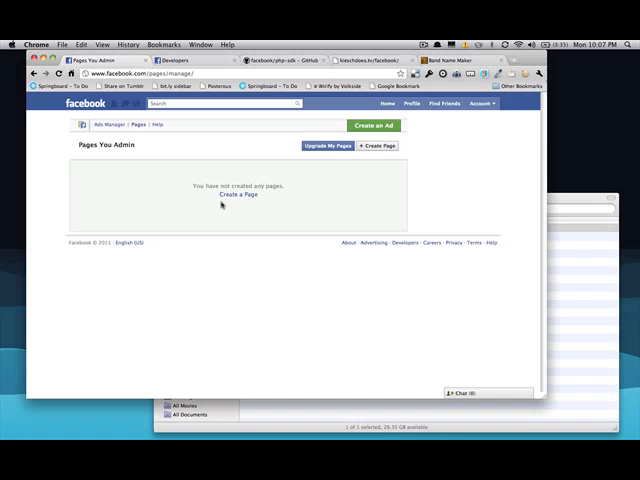
{"action": "mouse_move", "coordinate": [232, 196]}
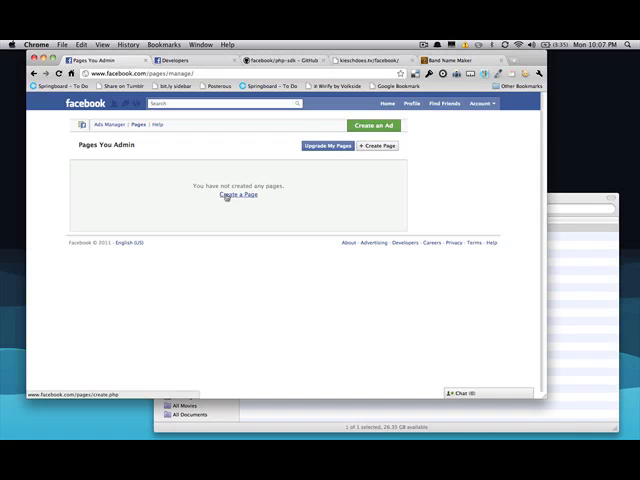
Start a new page of type Artist, Band or Public Figure with category Musician/Band.
{"action": "left_click", "coordinate": [236, 196]}
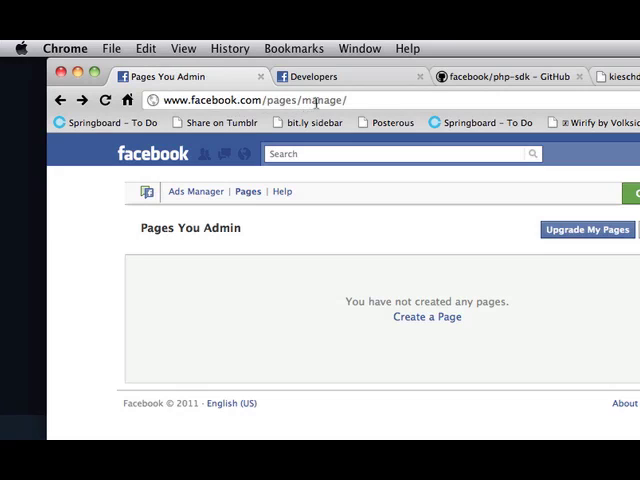
{"action": "left_click", "coordinate": [424, 316]}
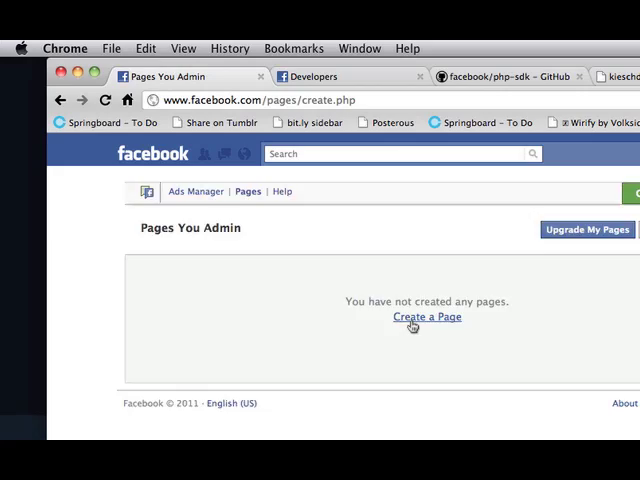
{"action": "left_click", "coordinate": [424, 316]}
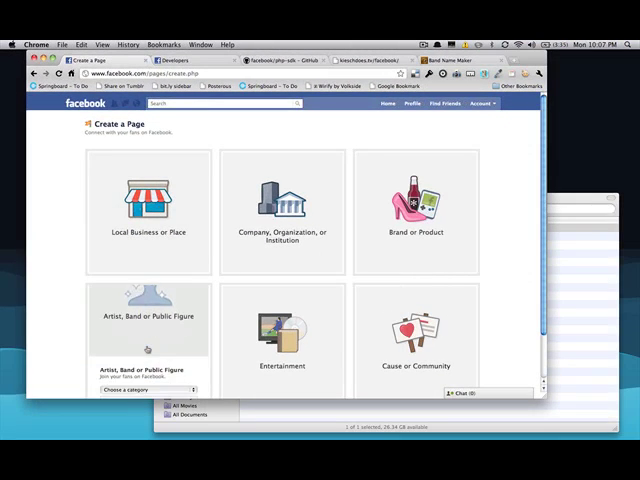
{"action": "left_click", "coordinate": [144, 388]}
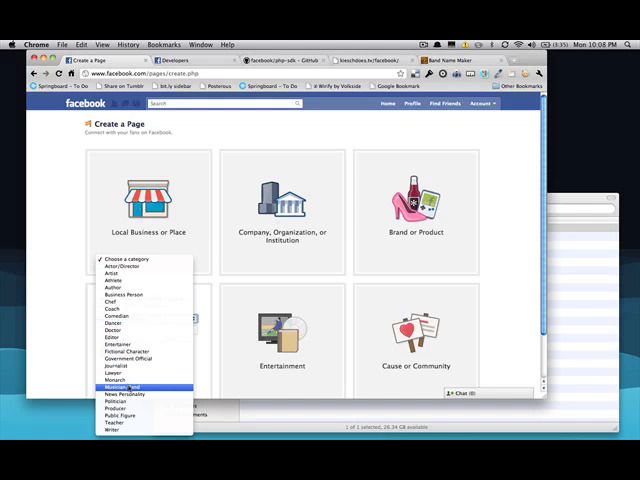
{"action": "left_click", "coordinate": [120, 382]}
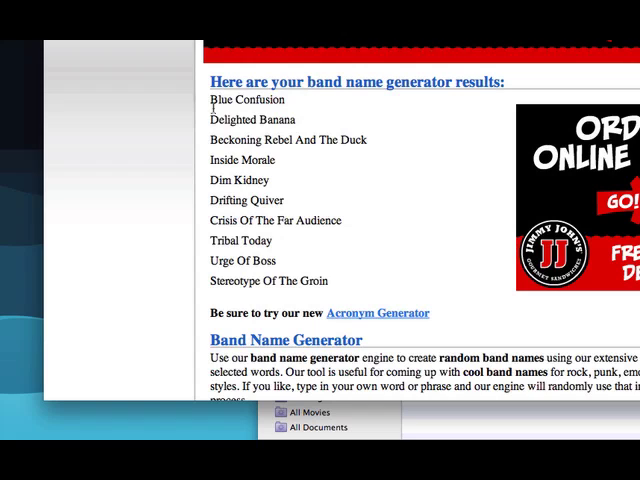
Name the page Blue Confusion, accept the terms and create it.
{"action": "double_click", "coordinate": [248, 100]}
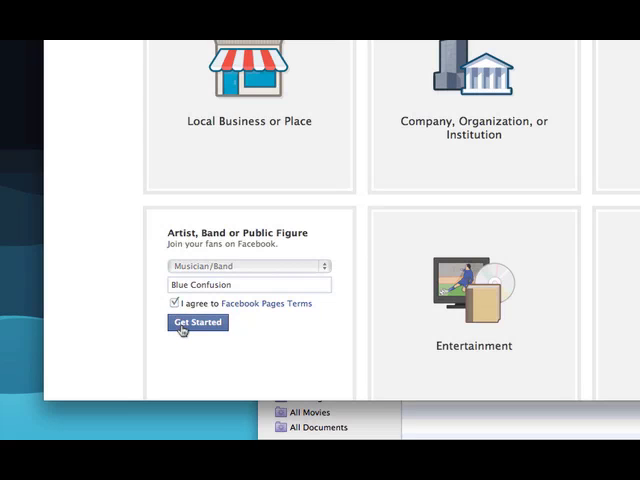
{"action": "left_click", "coordinate": [196, 322]}
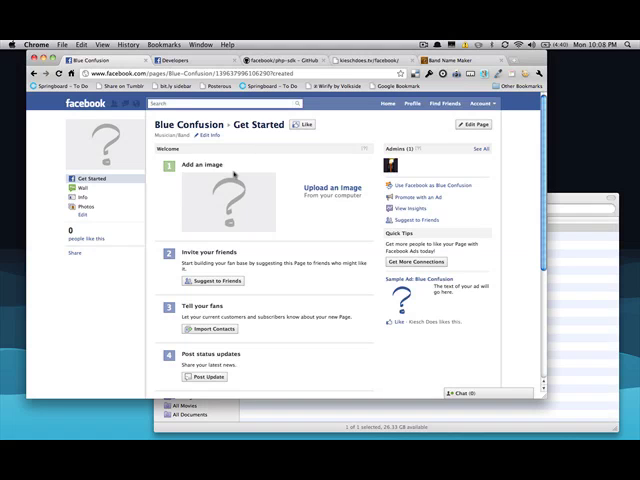
Upload the pixel-art character image from the computer as the page's profile picture.
{"action": "scroll", "scroll_direction": "down", "scroll_amount": 3}
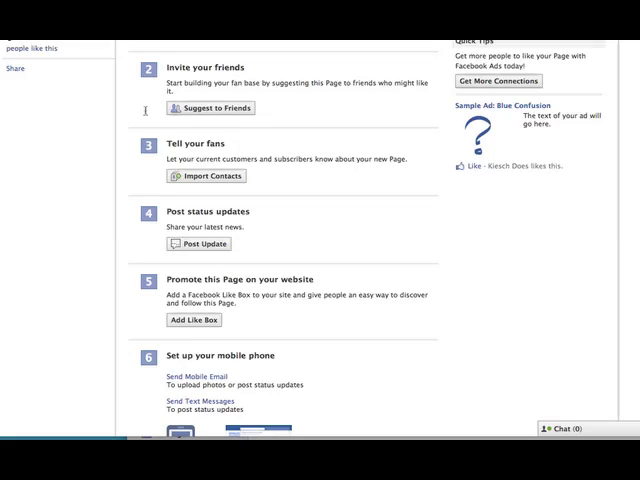
{"action": "scroll", "scroll_direction": "up", "scroll_amount": 3}
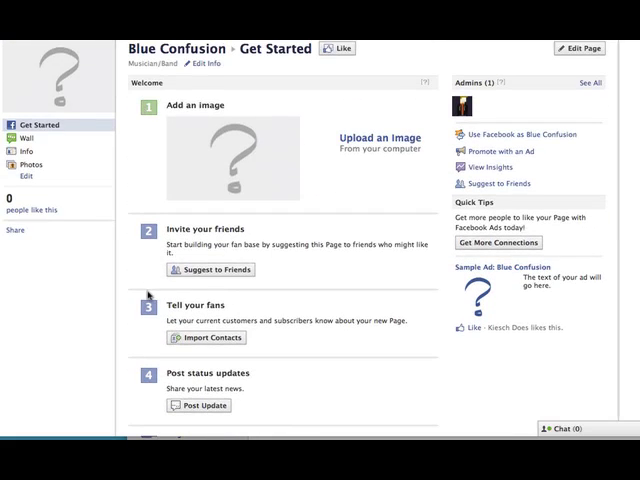
{"action": "mouse_move", "coordinate": [372, 168]}
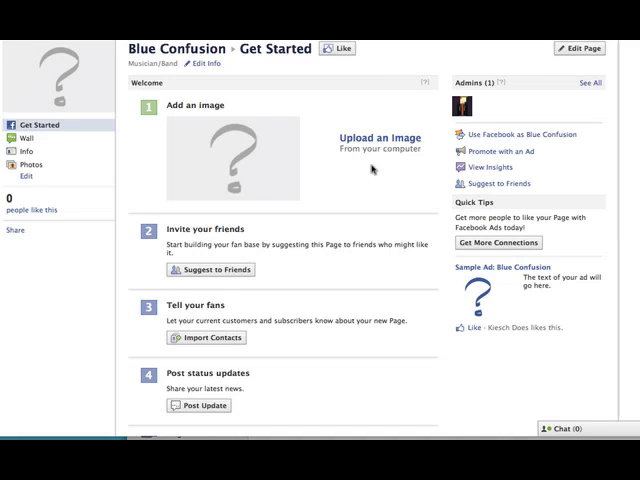
{"action": "left_click", "coordinate": [372, 142]}
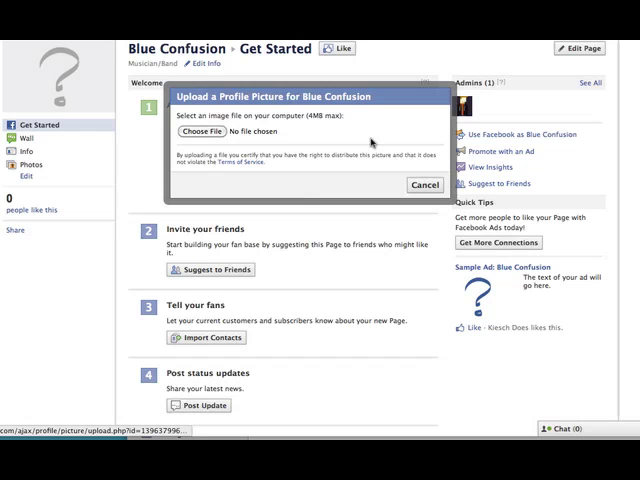
{"action": "left_click", "coordinate": [192, 132]}
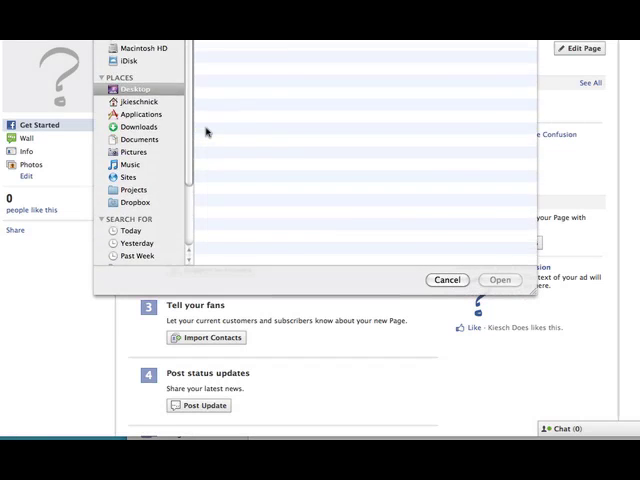
{"action": "left_click", "coordinate": [500, 280]}
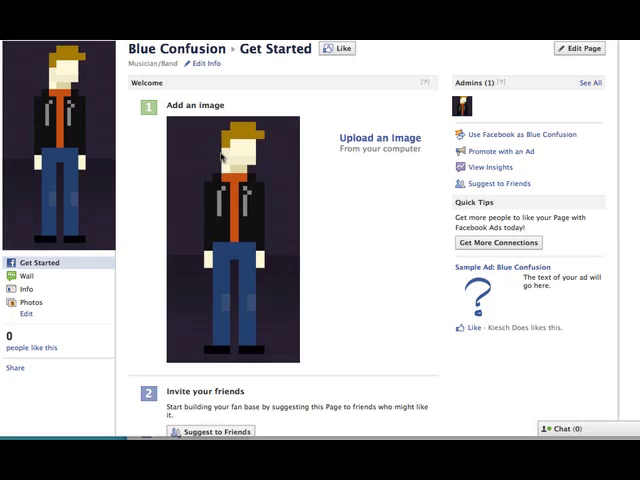
{"action": "scroll", "scroll_direction": "down", "scroll_amount": 3}
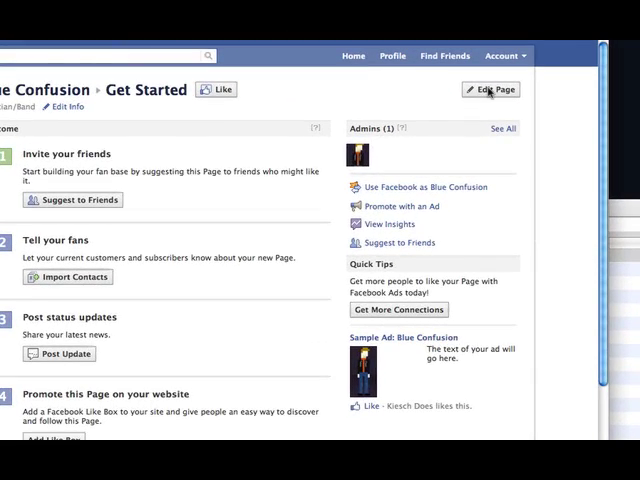
In Edit Page keep Wall as the Default Landing Tab, then switch to the Facebook Developers site.
{"action": "left_click", "coordinate": [490, 88]}
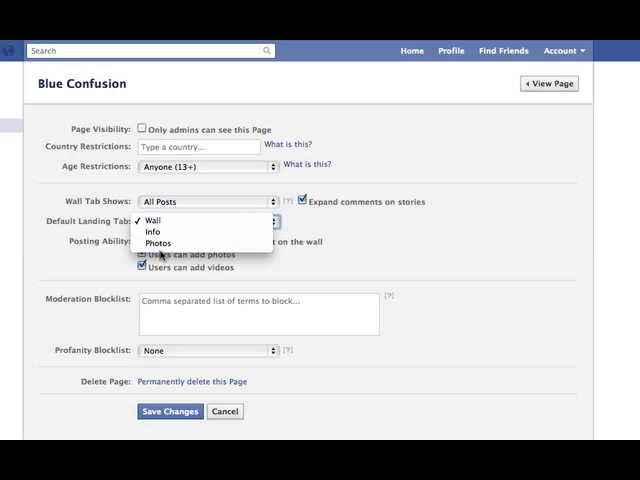
{"action": "mouse_move", "coordinate": [438, 244]}
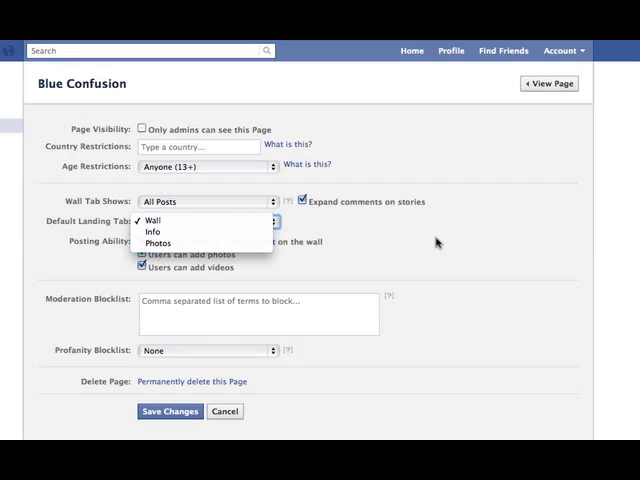
{"action": "left_click", "coordinate": [152, 220]}
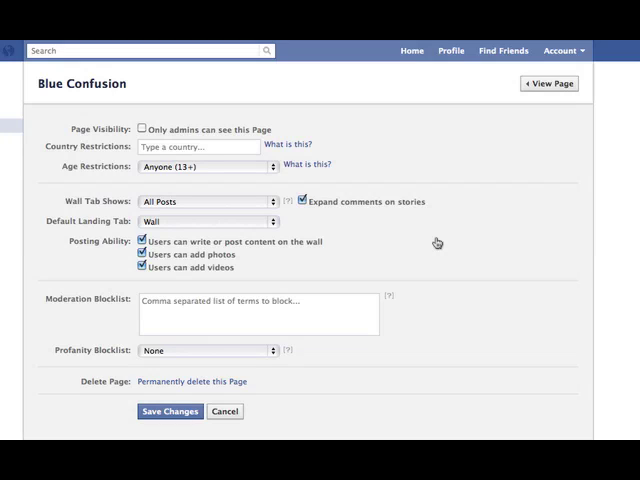
{"action": "mouse_move", "coordinate": [484, 188]}
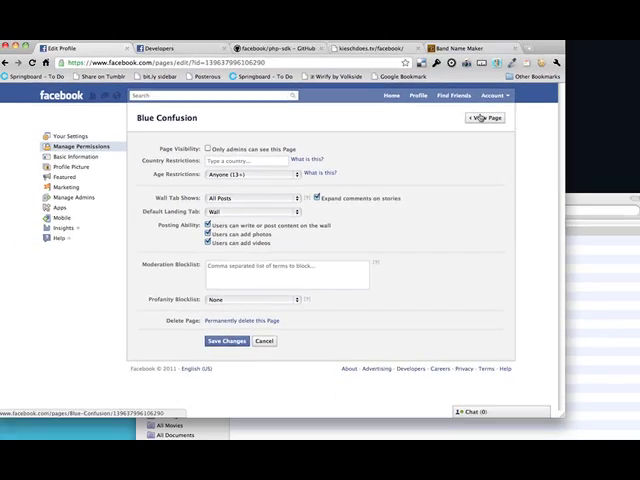
{"action": "left_click", "coordinate": [484, 116]}
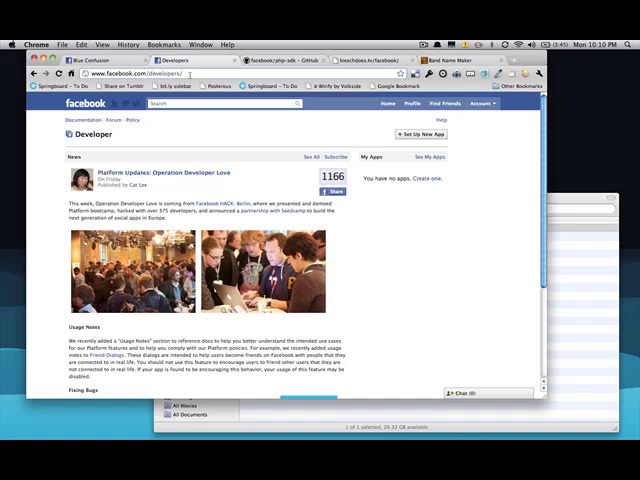
{"action": "mouse_move", "coordinate": [268, 122]}
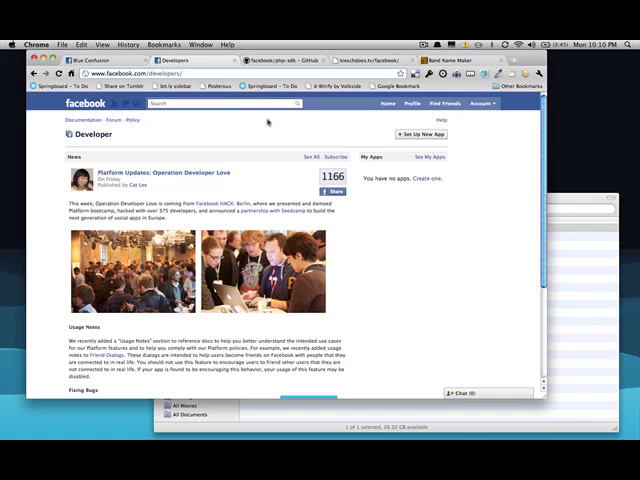
Set up a new app named Blue Confusion Tab, agreeing to the Facebook terms.
{"action": "left_click", "coordinate": [402, 132]}
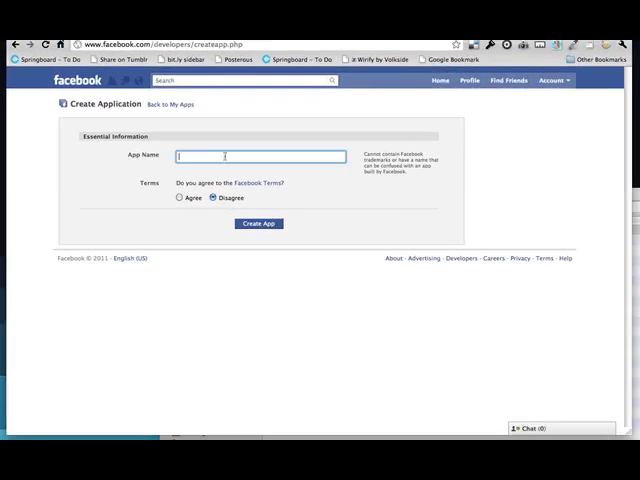
{"action": "type", "text": "Blue Confusion"}
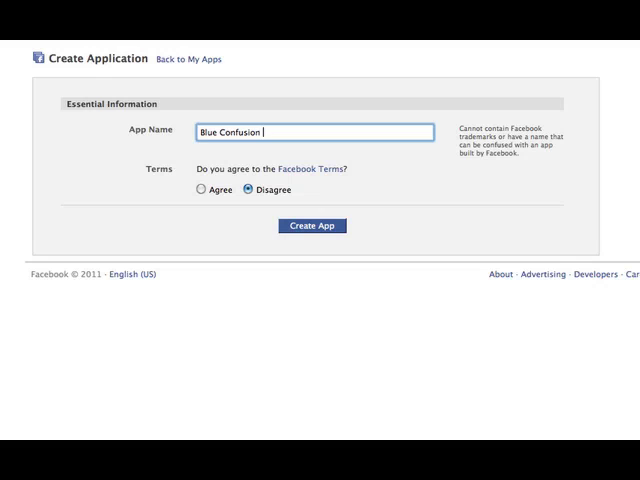
{"action": "type", "text": "Tab"}
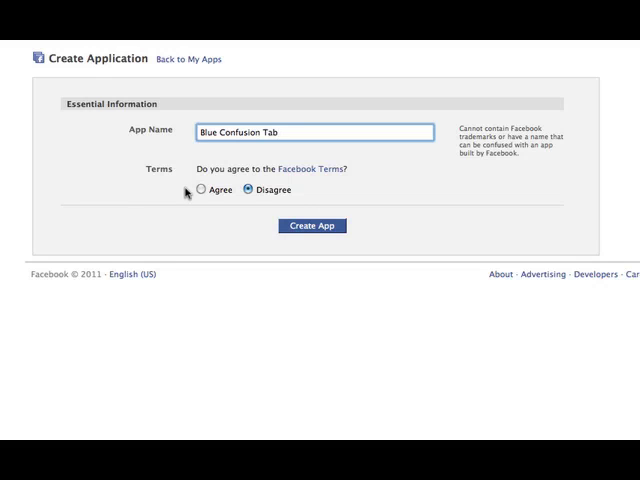
{"action": "left_click", "coordinate": [202, 192]}
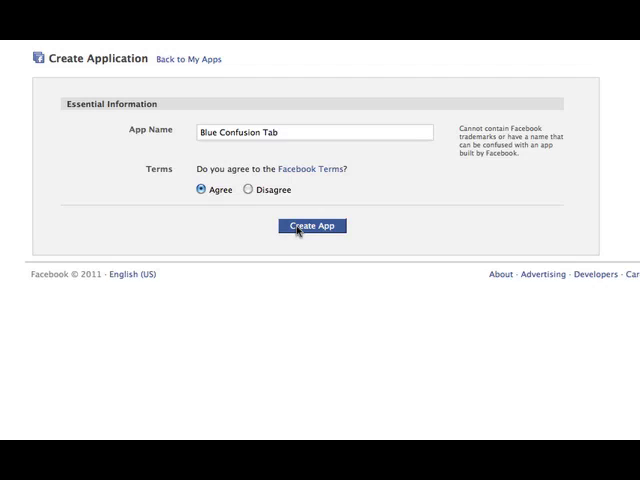
{"action": "left_click", "coordinate": [312, 224]}
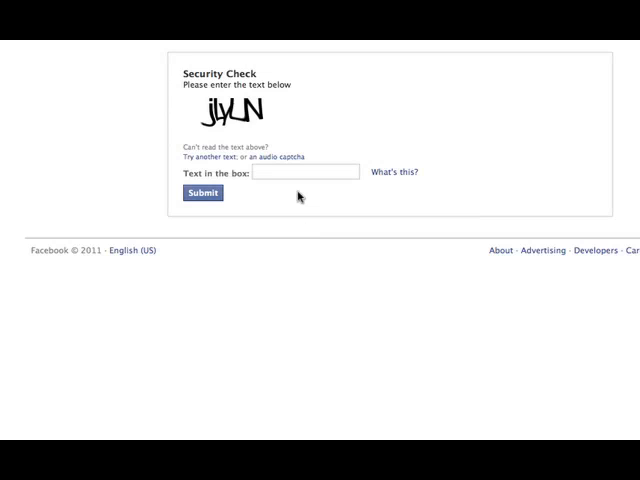
Answer the security check captcha and proceed to the app's edit settings.
{"action": "left_click", "coordinate": [304, 172]}
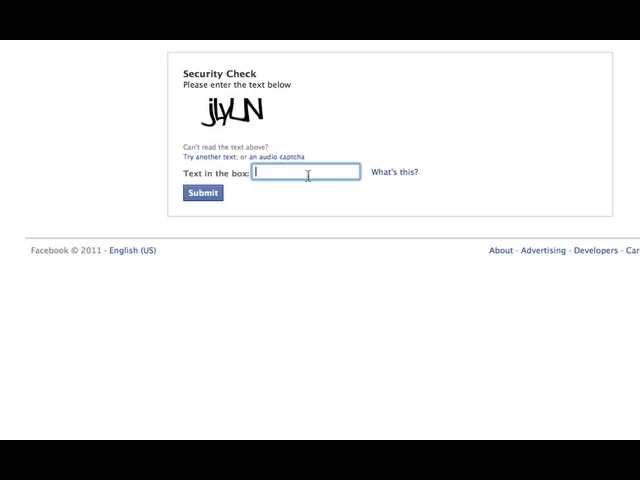
{"action": "type", "text": "jL"}
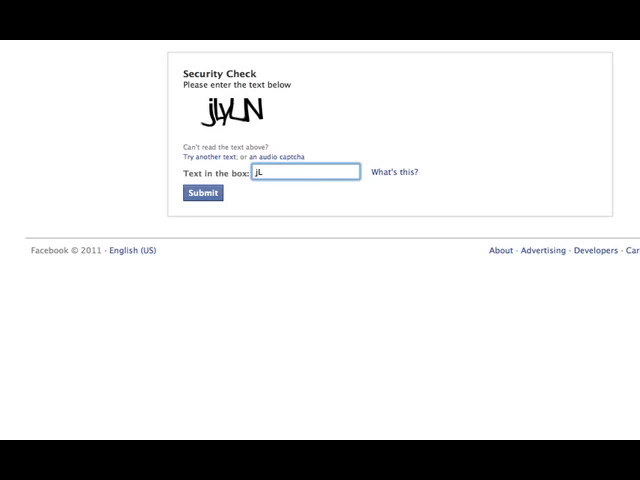
{"action": "type", "text": "yLN"}
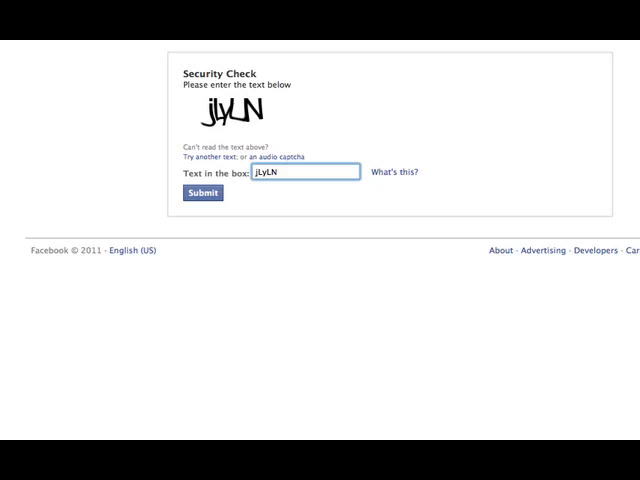
{"action": "left_click", "coordinate": [202, 192]}
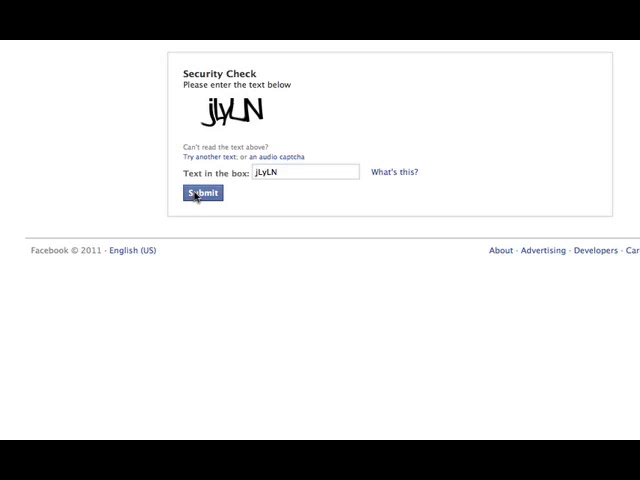
{"action": "left_click", "coordinate": [200, 194]}
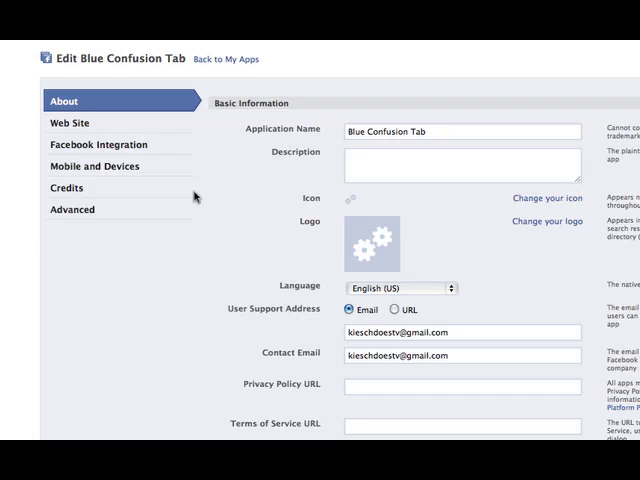
{"action": "mouse_move", "coordinate": [278, 204]}
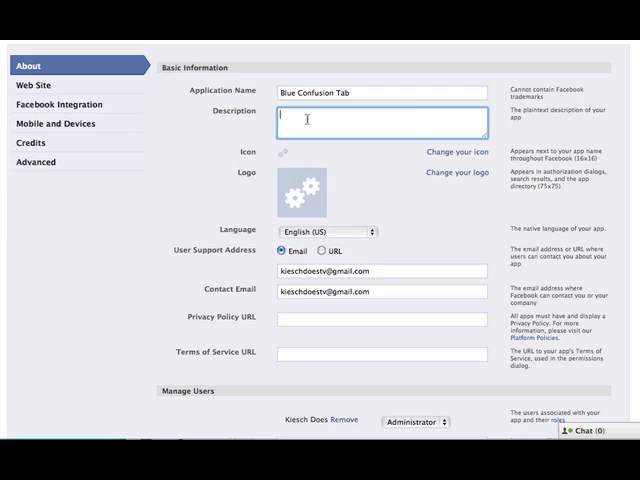
{"action": "mouse_move", "coordinate": [286, 156]}
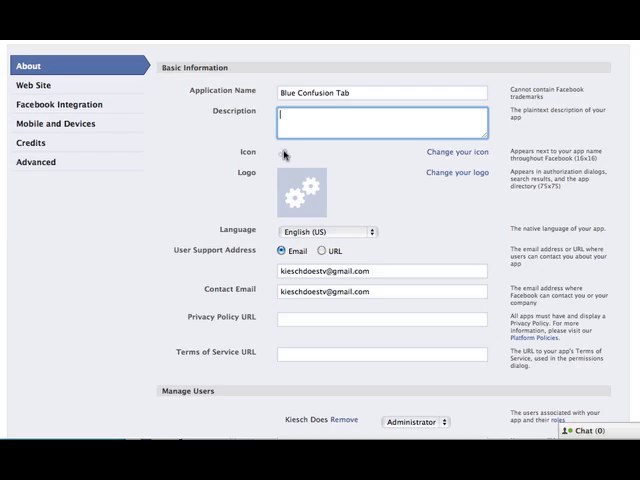
{"action": "mouse_move", "coordinate": [432, 156]}
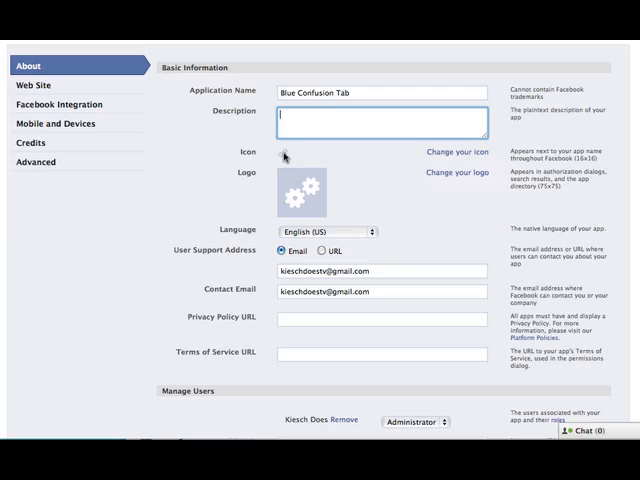
{"action": "mouse_move", "coordinate": [210, 210]}
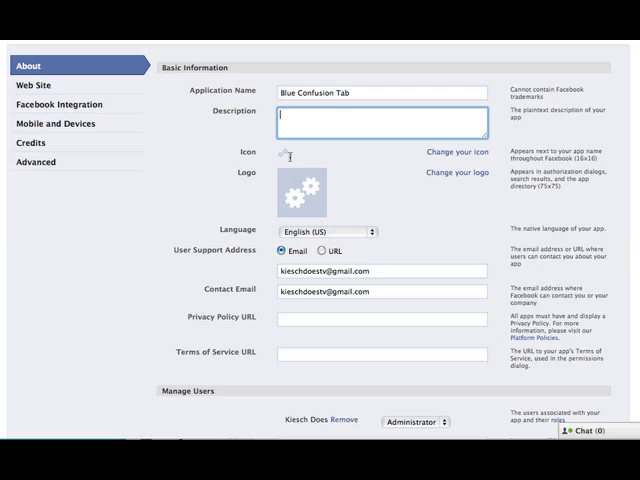
Go to the Web Site section of the Blue Confusion Tab app settings.
{"action": "scroll", "scroll_direction": "down", "scroll_amount": 3}
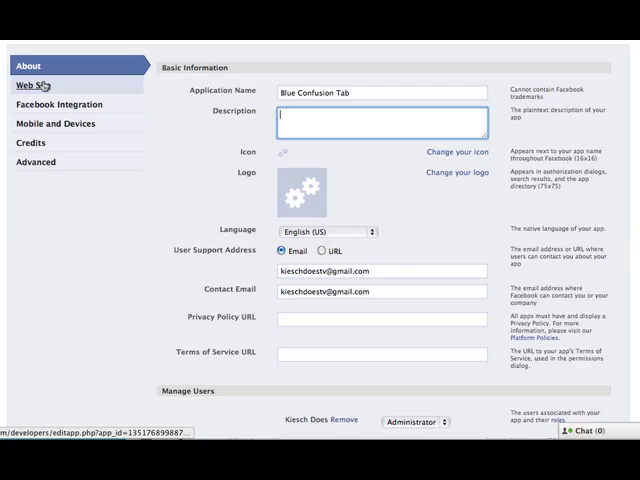
{"action": "left_click", "coordinate": [38, 84]}
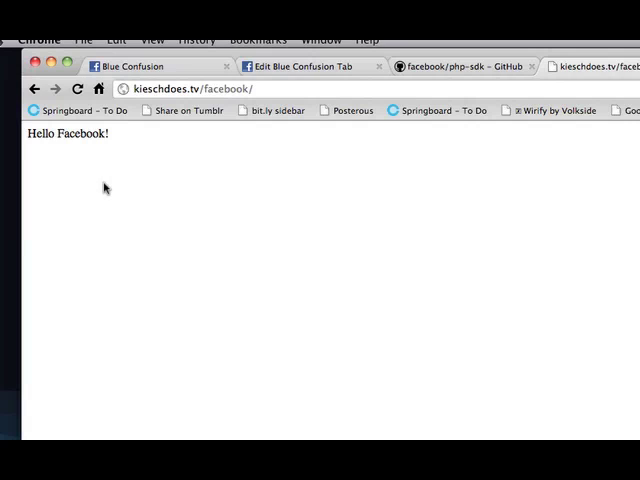
{"action": "mouse_move", "coordinate": [88, 192]}
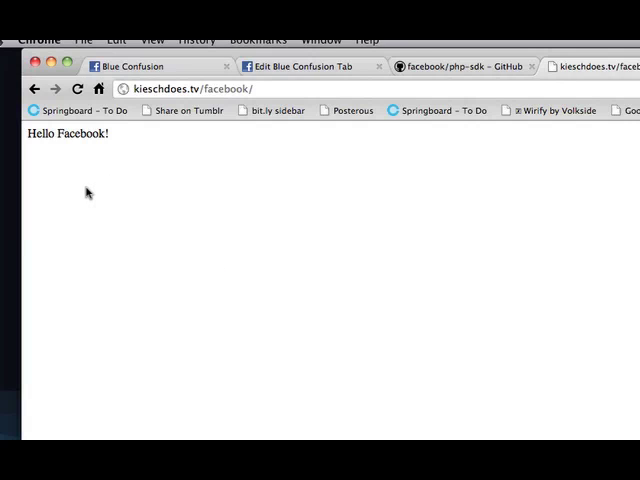
{"action": "mouse_move", "coordinate": [216, 236]}
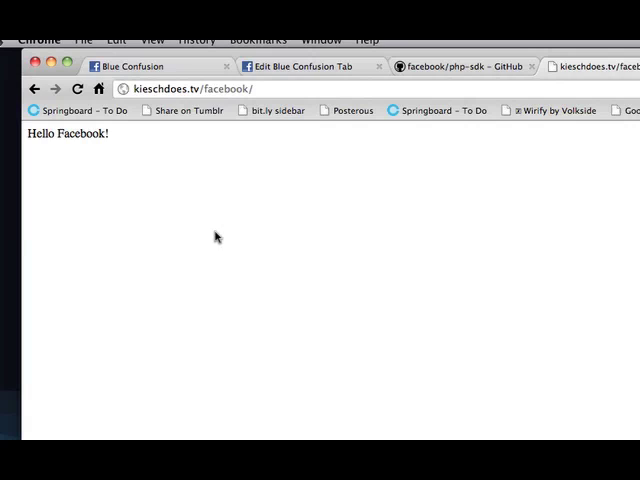
Load kieschdoes.tv/facebook/index.php in Chrome, showing Hello Facebook!
{"action": "left_click", "coordinate": [184, 88]}
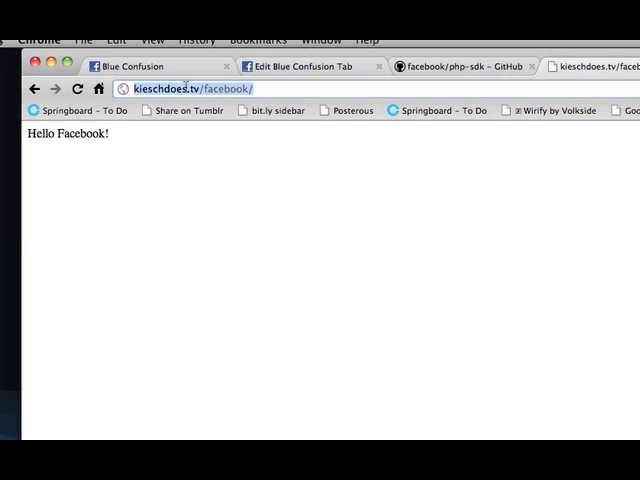
{"action": "type", "text": "index.php"}
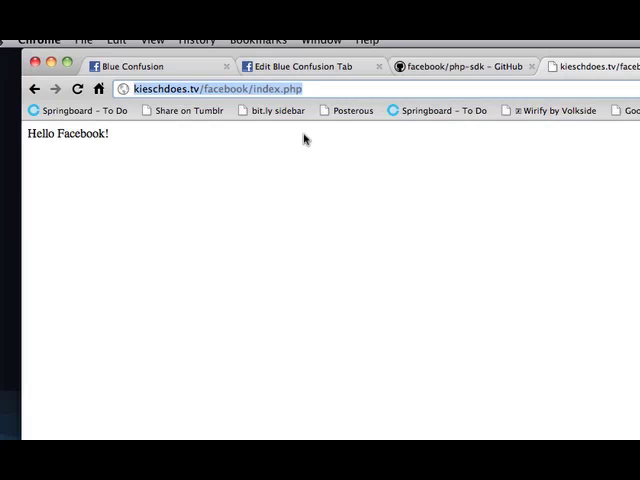
In Facebook Integration enter blueconfusiontab as the Canvas Page, after checking the site URL.
{"action": "left_click", "coordinate": [290, 66]}
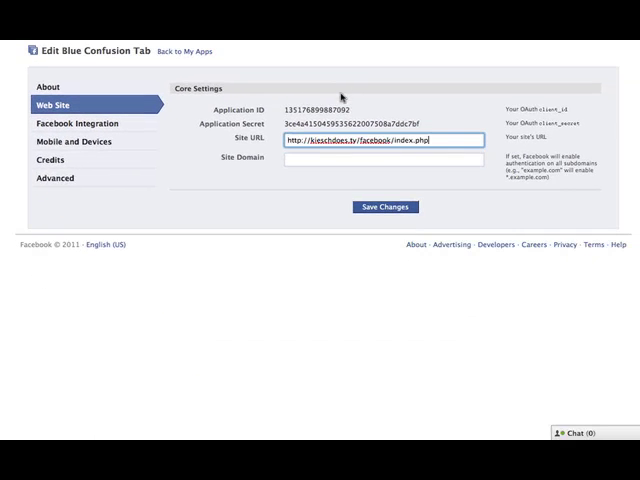
{"action": "left_click", "coordinate": [90, 122]}
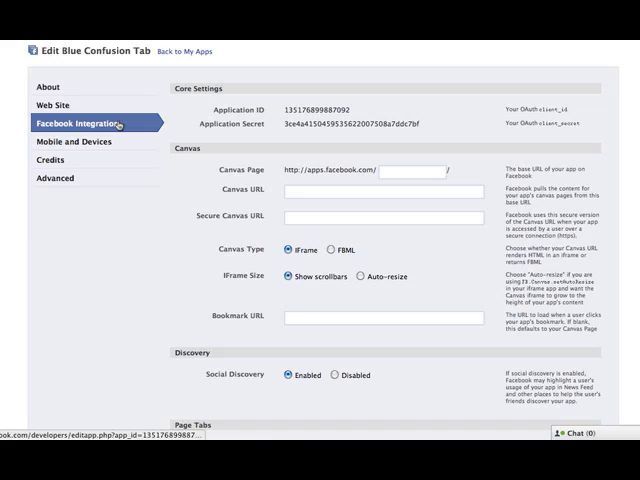
{"action": "left_click", "coordinate": [66, 104]}
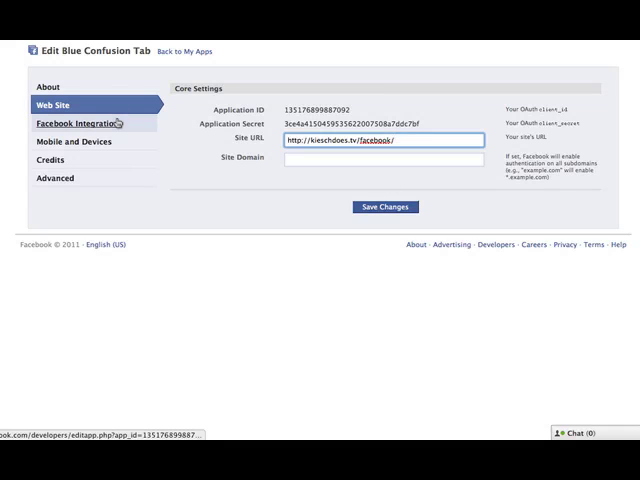
{"action": "left_click", "coordinate": [88, 124]}
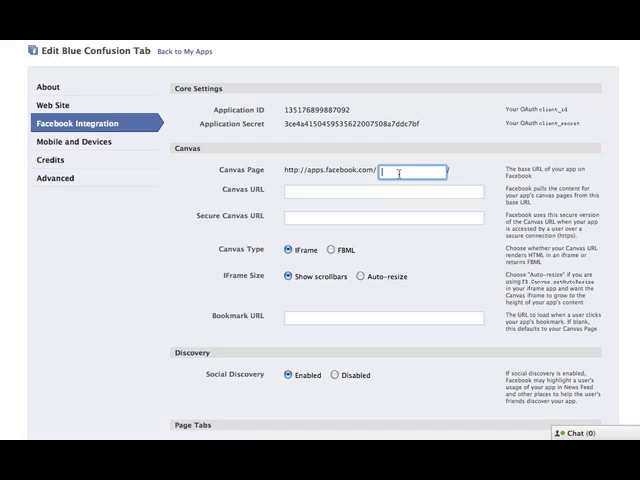
{"action": "type", "text": "blueconfusiontab"}
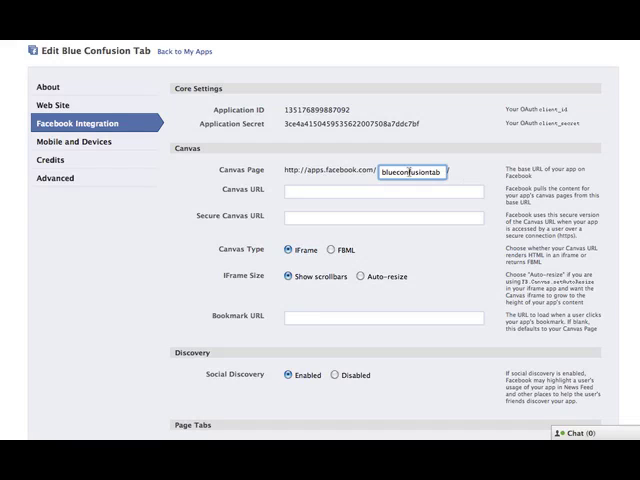
{"action": "left_click", "coordinate": [384, 190]}
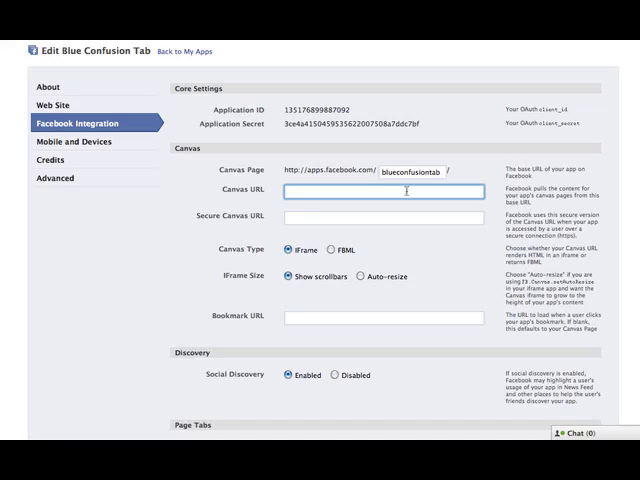
{"action": "mouse_move", "coordinate": [352, 204]}
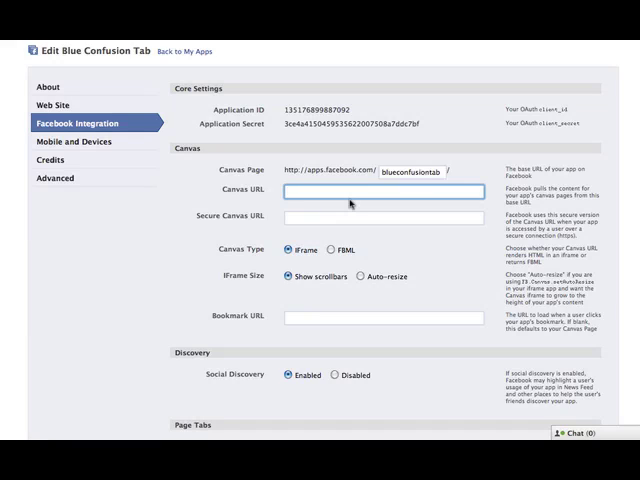
{"action": "type", "text": "http://kieschdoes.ty/facebook/index.php"}
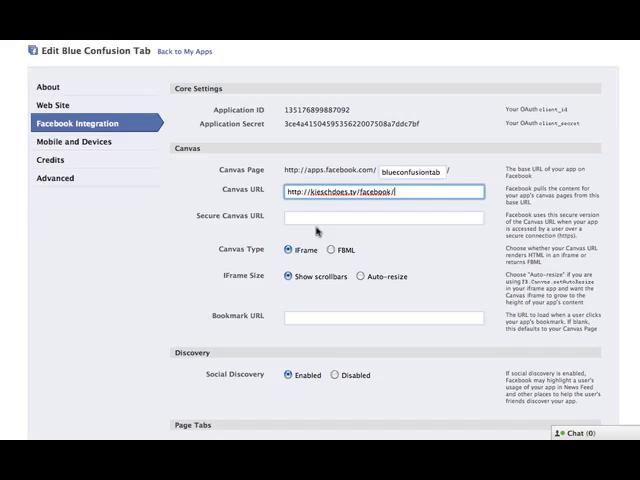
{"action": "scroll", "scroll_direction": "down", "scroll_amount": 3}
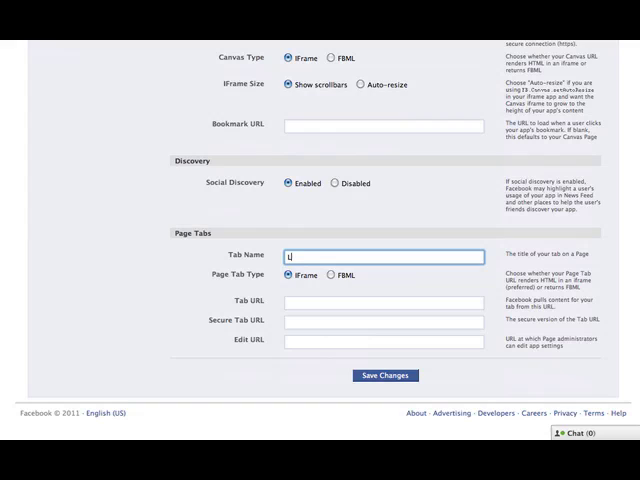
{"action": "type", "text": "Like us"}
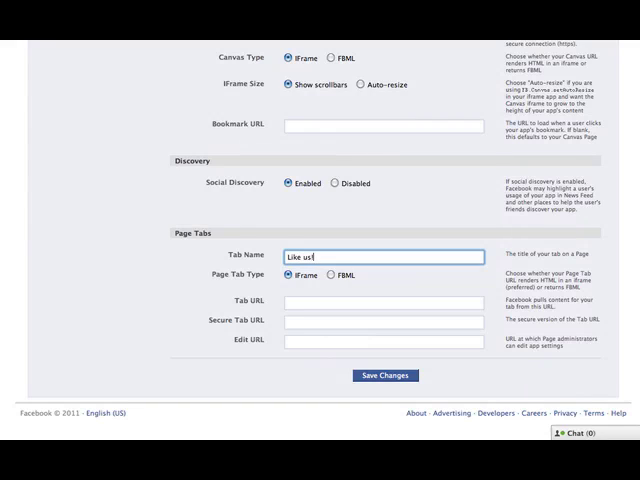
{"action": "type", "text": "!"}
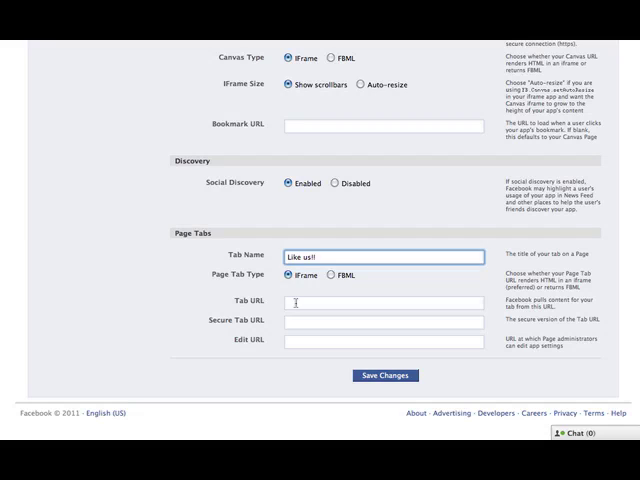
{"action": "type", "text": "http://kieschdoes.tv/facebook/index.php"}
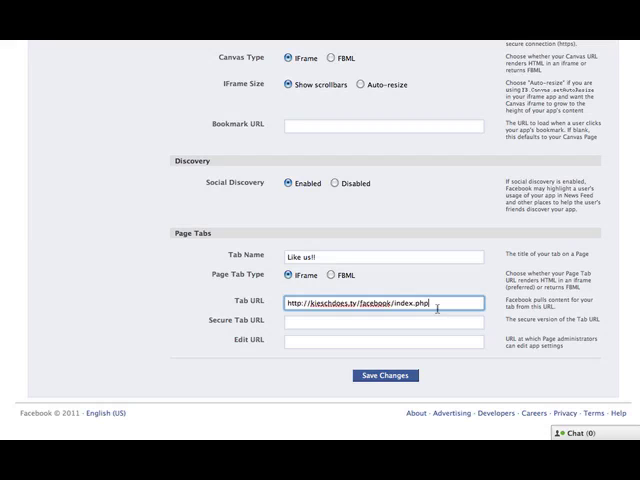
{"action": "mouse_move", "coordinate": [368, 348]}
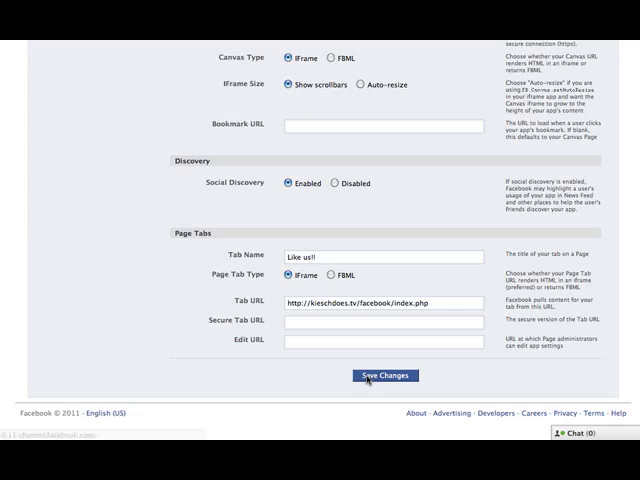
{"action": "left_click", "coordinate": [384, 376]}
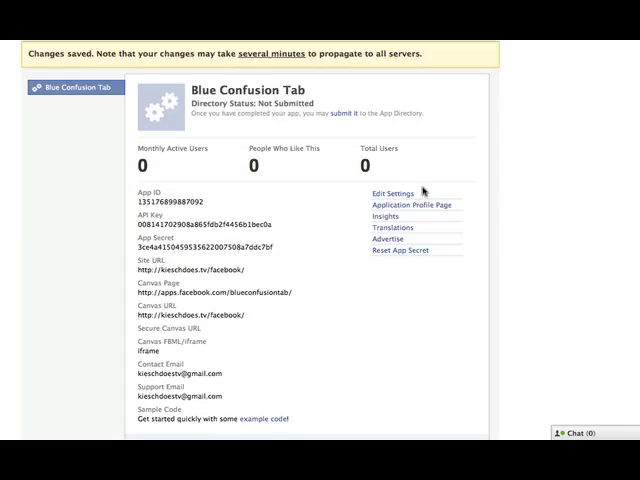
{"action": "scroll", "scroll_direction": "down", "scroll_amount": 3}
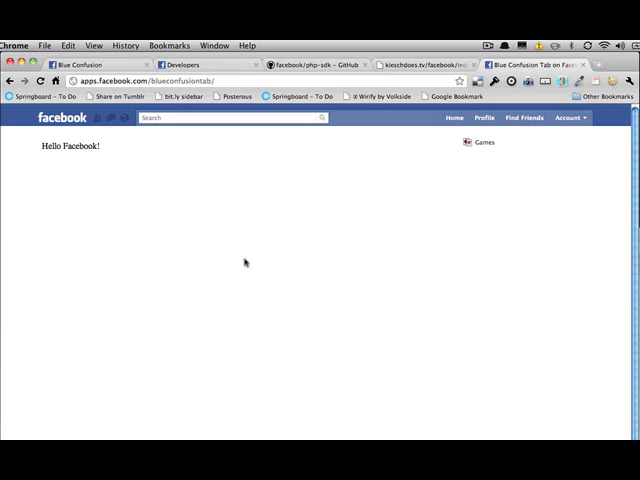
{"action": "mouse_move", "coordinate": [290, 192]}
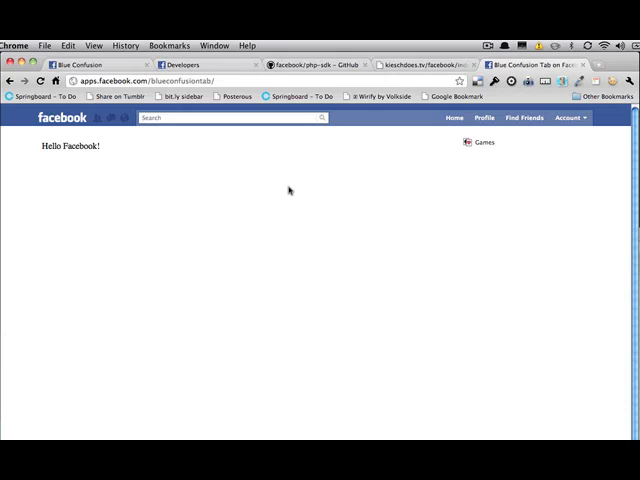
{"action": "mouse_move", "coordinate": [288, 184]}
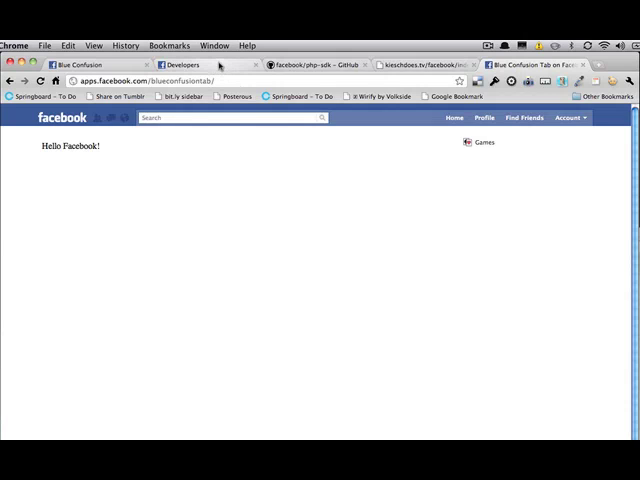
{"action": "left_click", "coordinate": [180, 64]}
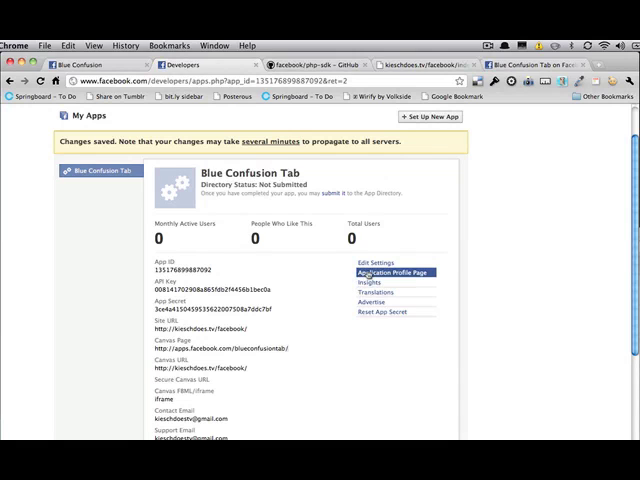
From the app's profile page, add the tab app to the Blue Confusion page.
{"action": "left_click", "coordinate": [388, 272]}
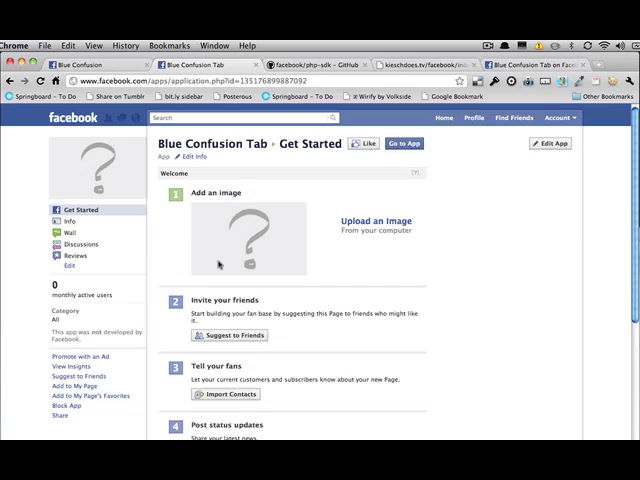
{"action": "scroll", "scroll_direction": "down", "scroll_amount": 3}
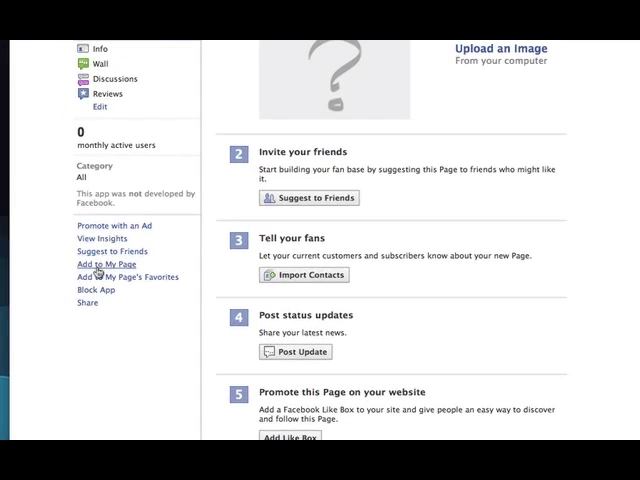
{"action": "left_click", "coordinate": [92, 264]}
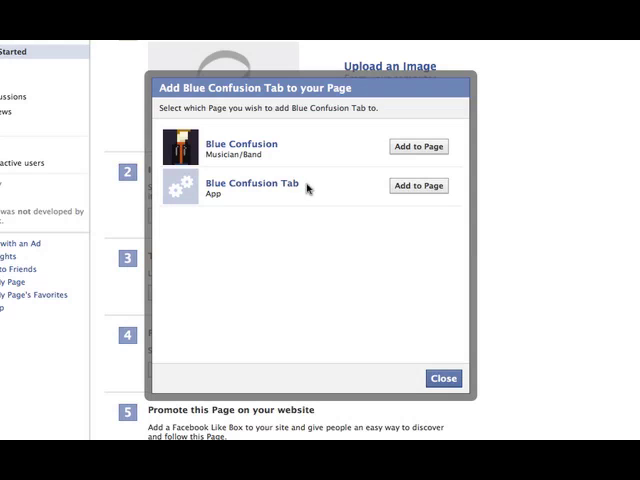
{"action": "left_click", "coordinate": [418, 146]}
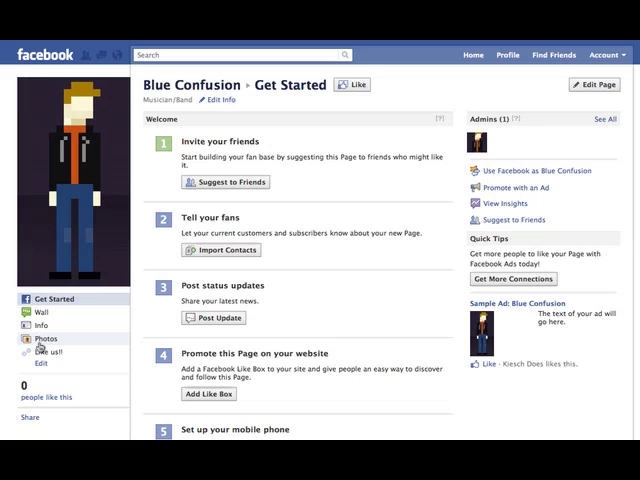
View the Like us!! tab on the Blue Confusion page showing Hello Facebook!
{"action": "left_click", "coordinate": [40, 352]}
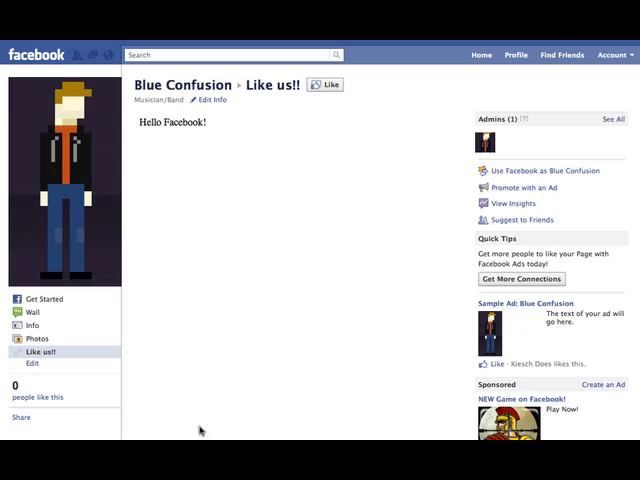
{"action": "mouse_move", "coordinate": [440, 310]}
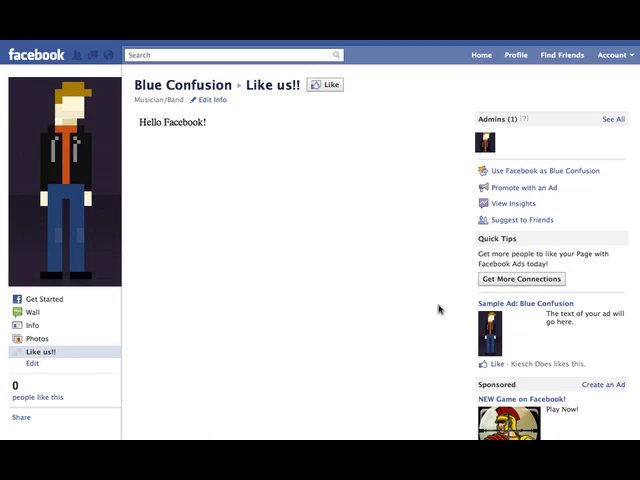
{"action": "mouse_move", "coordinate": [400, 204]}
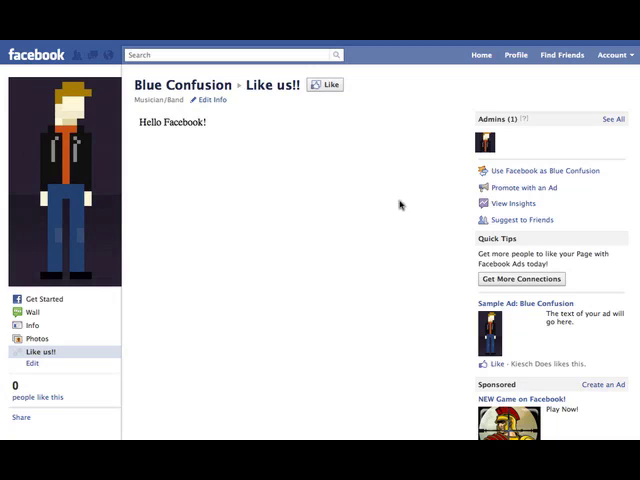
{"action": "mouse_move", "coordinate": [212, 136]}
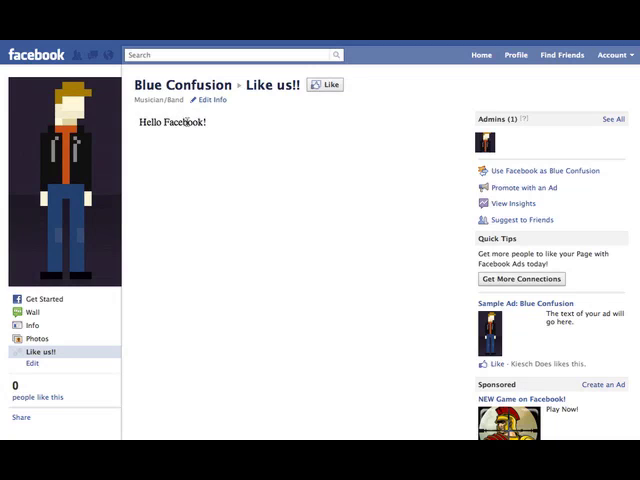
{"action": "double_click", "coordinate": [182, 122]}
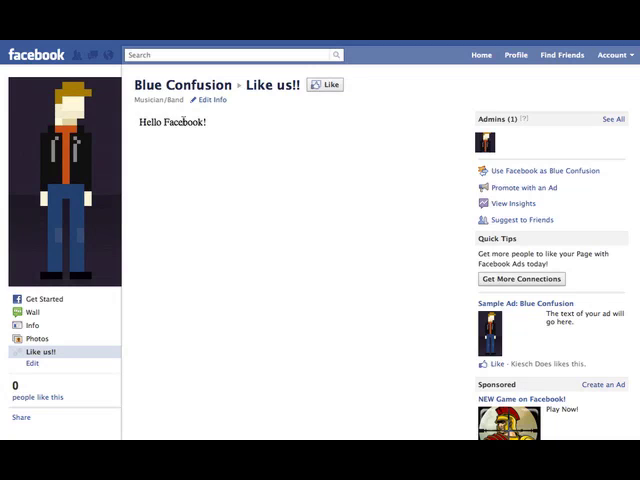
{"action": "mouse_move", "coordinate": [226, 140]}
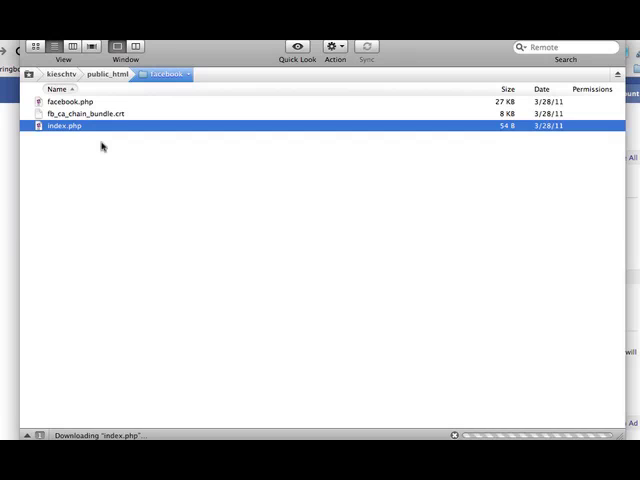
Download index.php from the server's public_html folder and open it in the editor.
{"action": "double_click", "coordinate": [64, 126]}
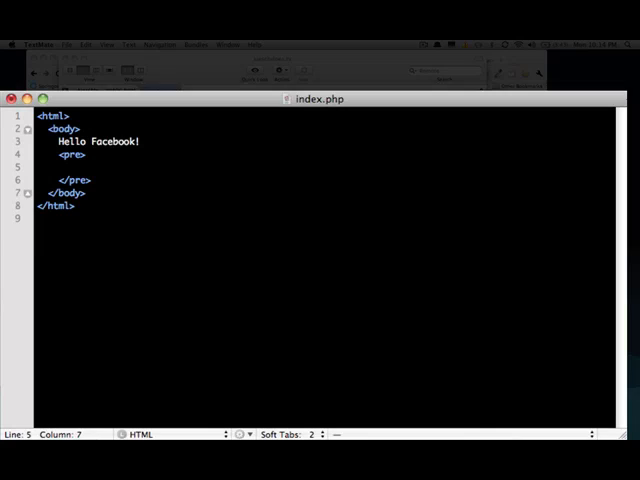
Add <?php print_r($_POST); ?> inside the pre block and save the file to the server.
{"action": "type", "text": "php"}
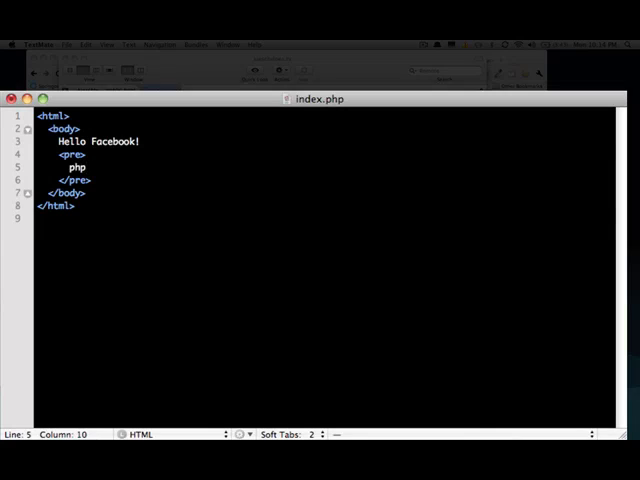
{"action": "type", "text": "<?php print_ ?>"}
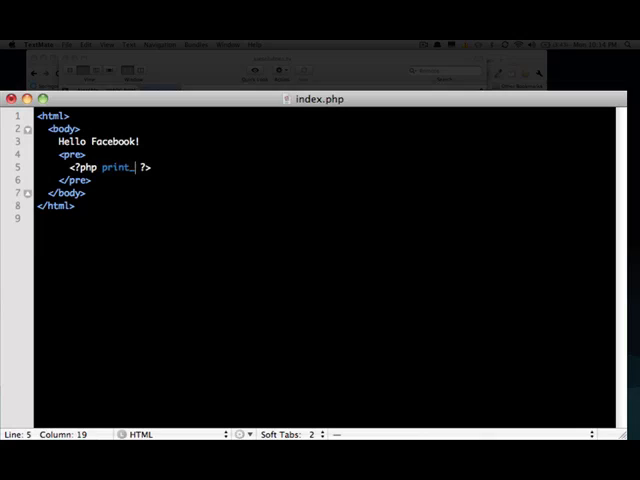
{"action": "type", "text": "r()"}
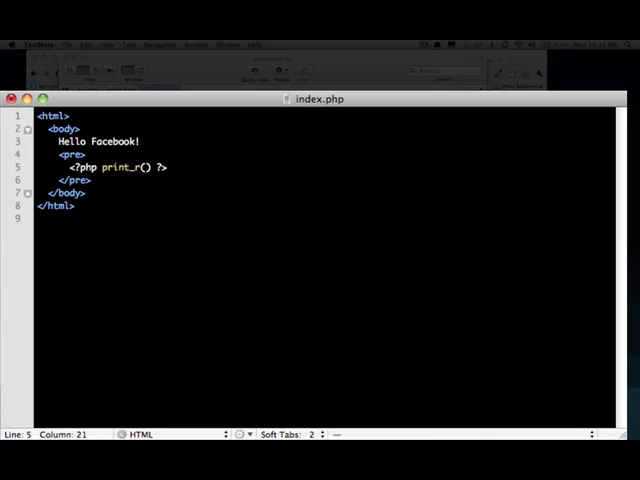
{"action": "type", "text": "$"}
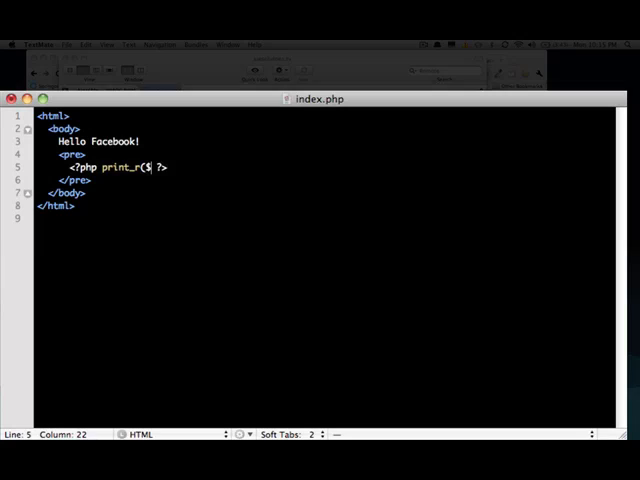
{"action": "type", "text": "_POST"}
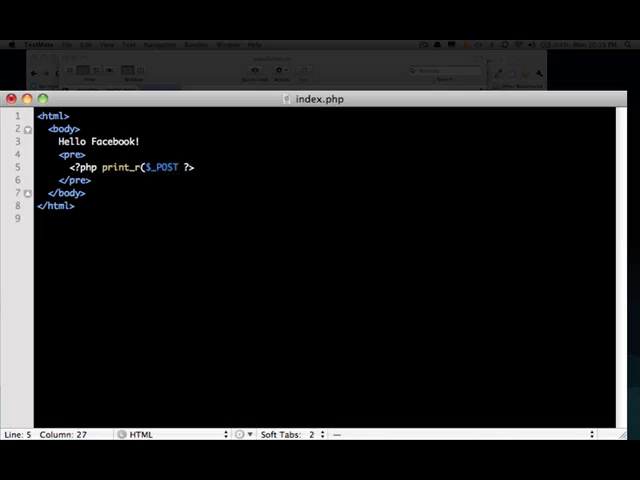
{"action": "type", "text": ");"}
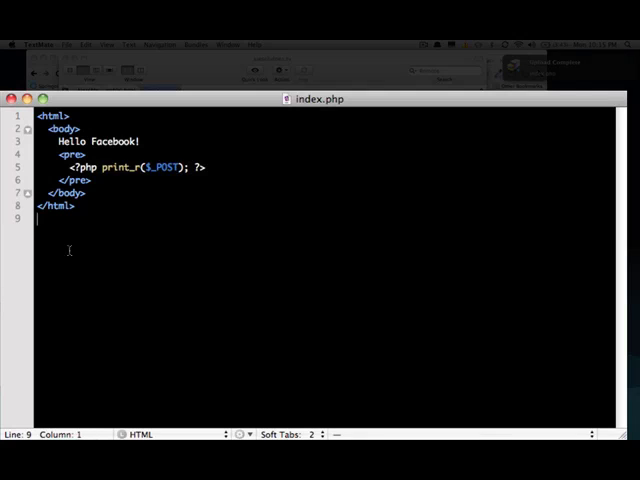
{"action": "double_click", "coordinate": [160, 168]}
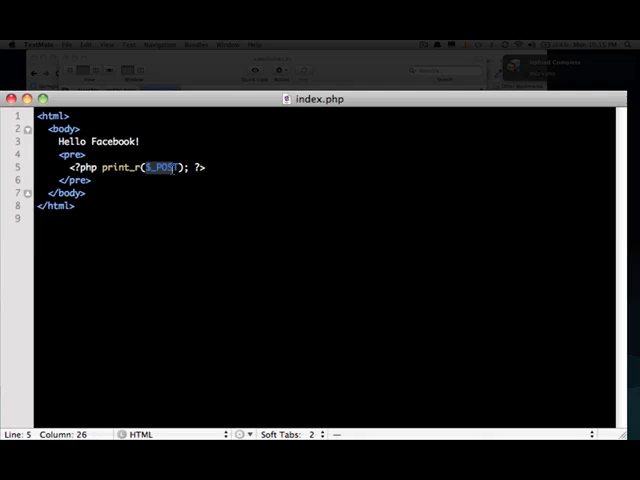
{"action": "key", "text": "right"}
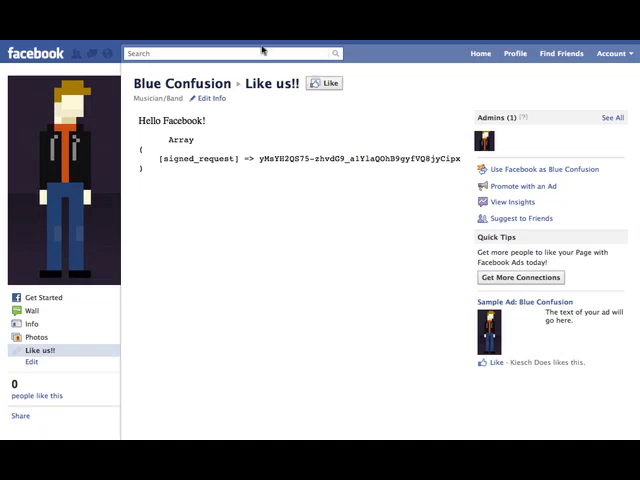
{"action": "mouse_move", "coordinate": [148, 138]}
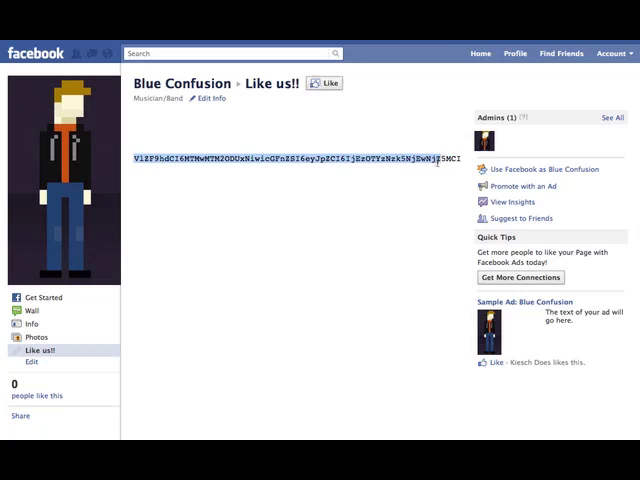
Inspect the printed array's long signed_request value in the Like us!! tab.
{"action": "left_click", "coordinate": [360, 198]}
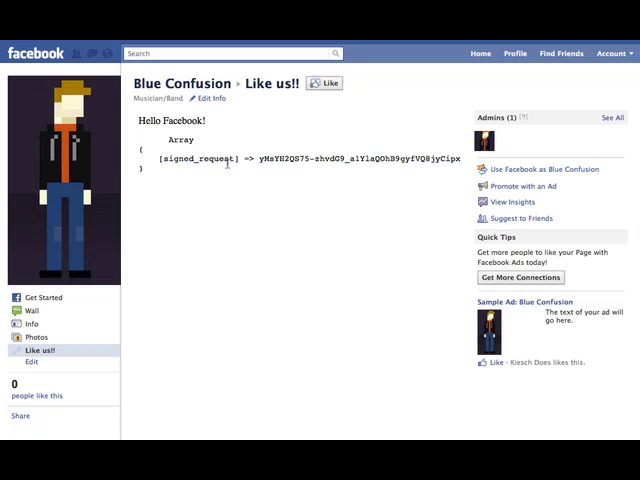
{"action": "mouse_move", "coordinate": [248, 104]}
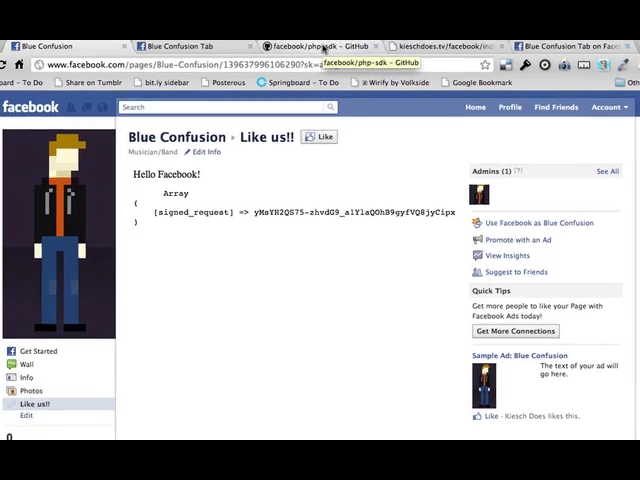
View the facebook/php-sdk GitHub repository and its Downloads section.
{"action": "left_click", "coordinate": [316, 46]}
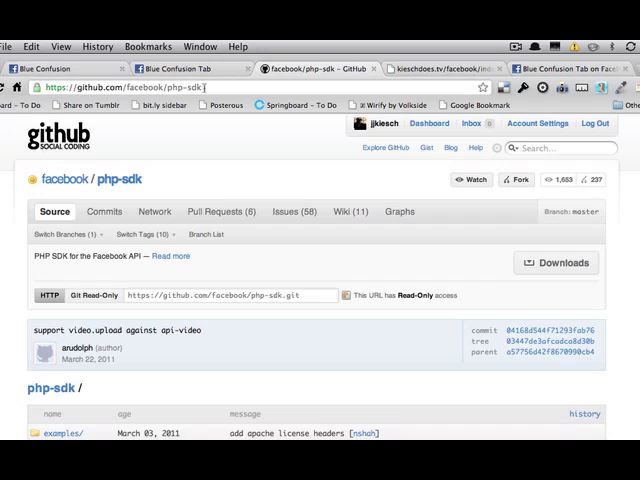
{"action": "mouse_move", "coordinate": [308, 260]}
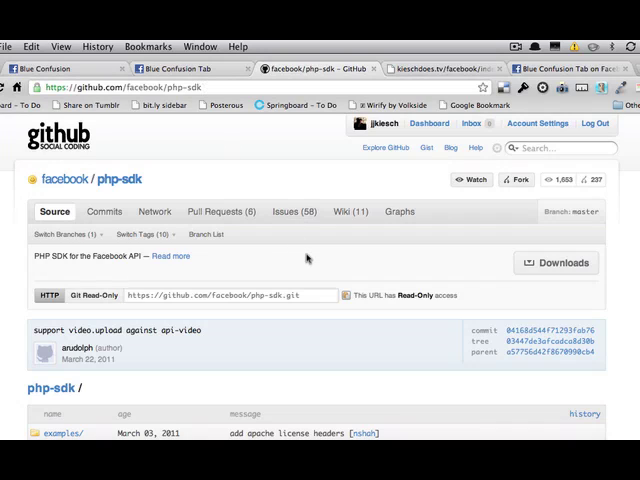
{"action": "mouse_move", "coordinate": [344, 276]}
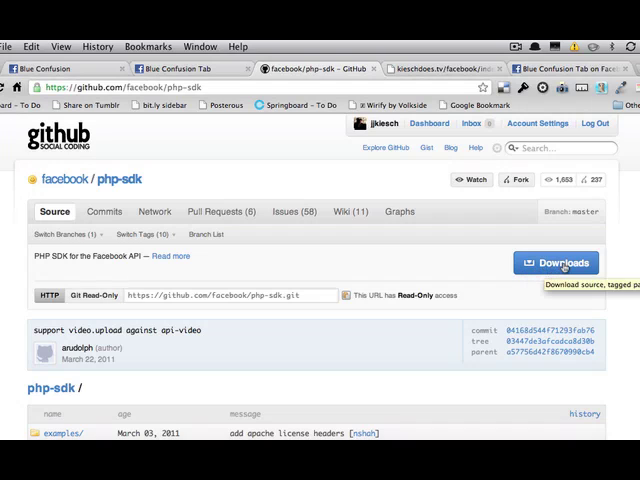
{"action": "scroll", "scroll_direction": "down", "scroll_amount": 3}
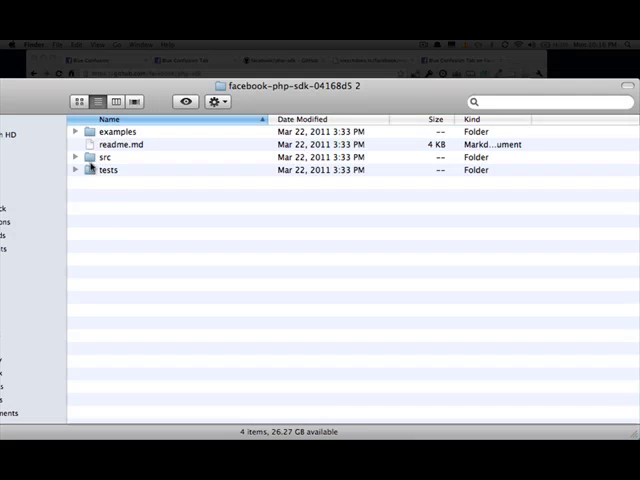
Browse into the SDK's src folder and select facebook.php.
{"action": "double_click", "coordinate": [108, 156]}
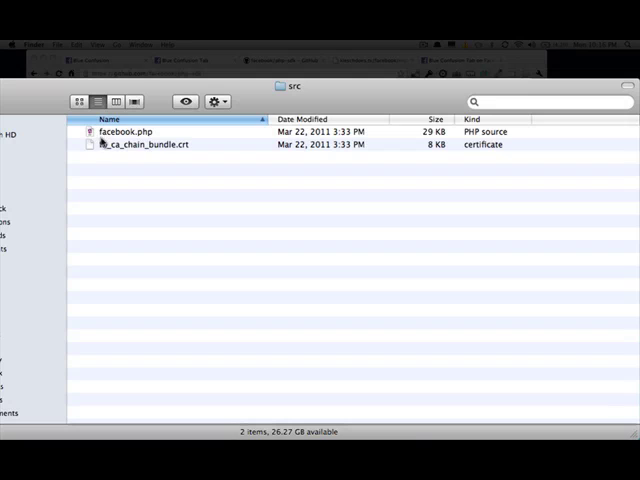
{"action": "left_click", "coordinate": [144, 144]}
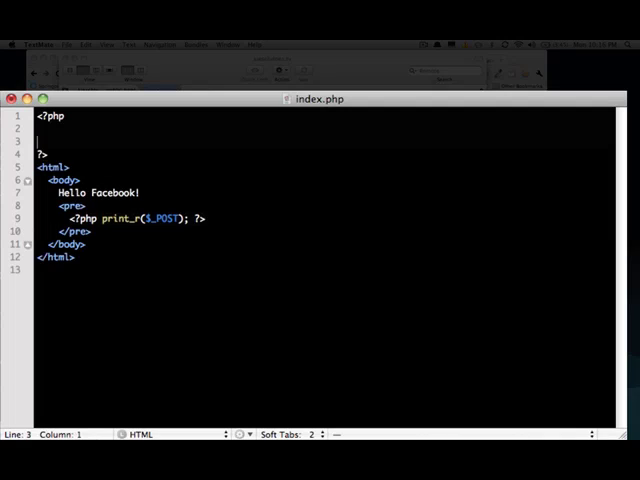
Require 'facebook.php' and create the Facebook app instance with cookie set to TRUE.
{"action": "type", "text": "require '../src/facebook.php';"}
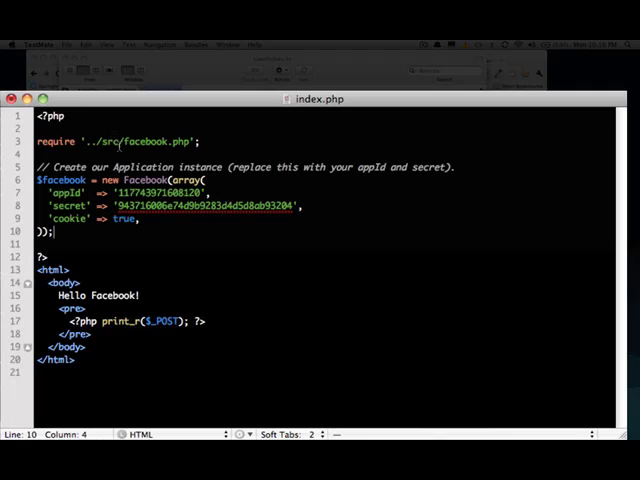
{"action": "double_click", "coordinate": [108, 140]}
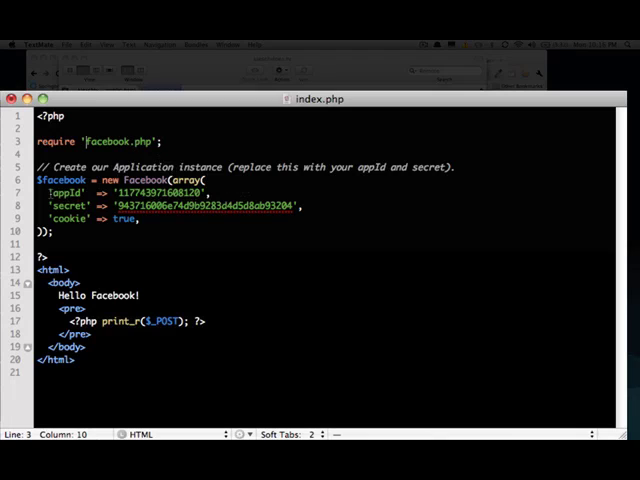
{"action": "double_click", "coordinate": [124, 220]}
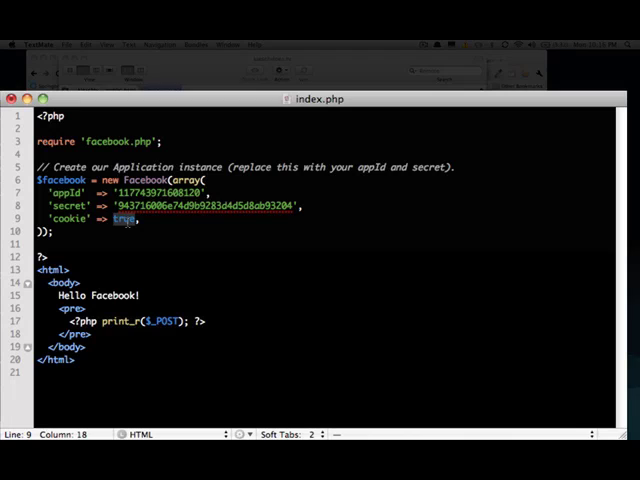
{"action": "type", "text": "TRUE"}
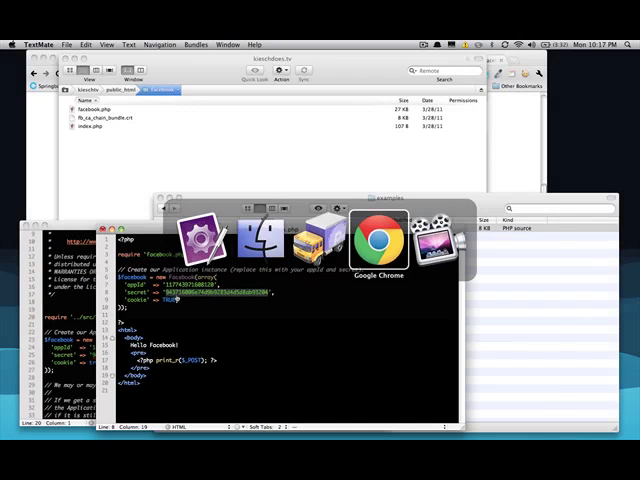
View the Blue Confusion Tab app's App ID and App Secret in the Facebook developer settings.
{"action": "left_click", "coordinate": [378, 238]}
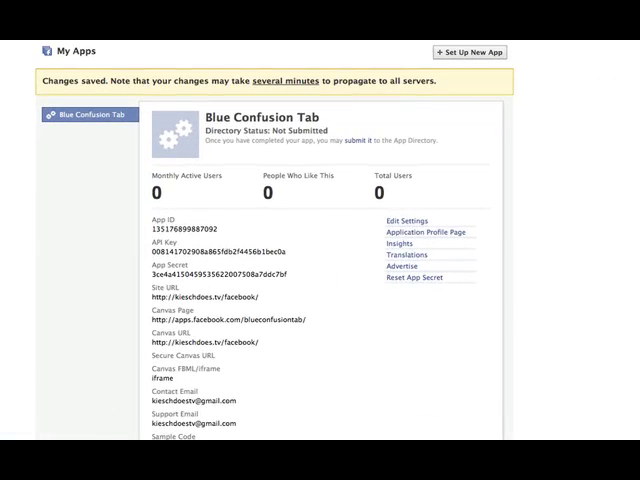
{"action": "scroll", "scroll_direction": "down", "scroll_amount": 3}
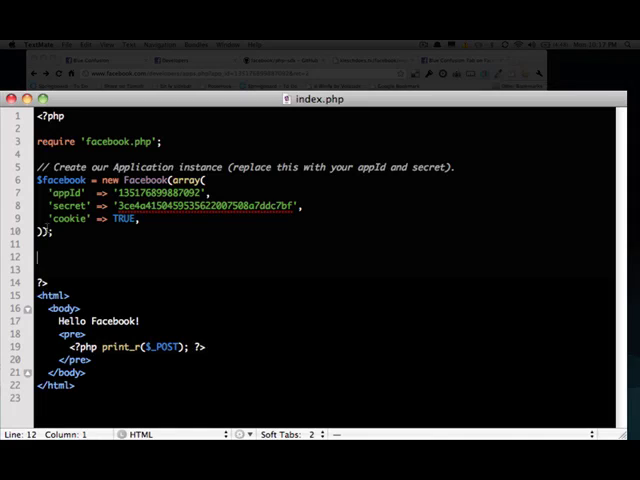
Add $data = $facebook->getSignedRequest(); after the Facebook instance.
{"action": "type", "text": "$data"}
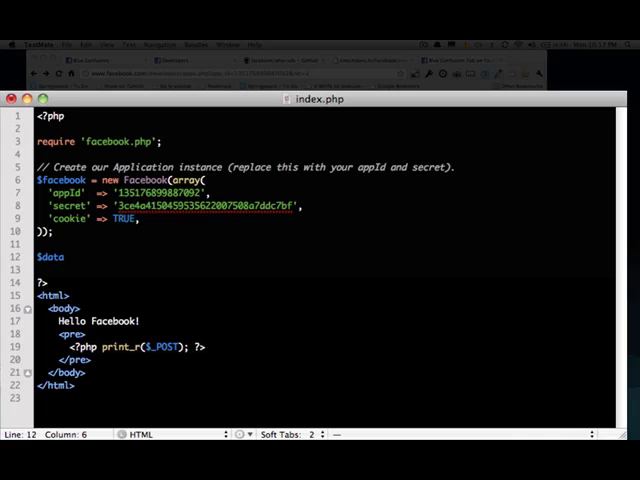
{"action": "type", "text": "="}
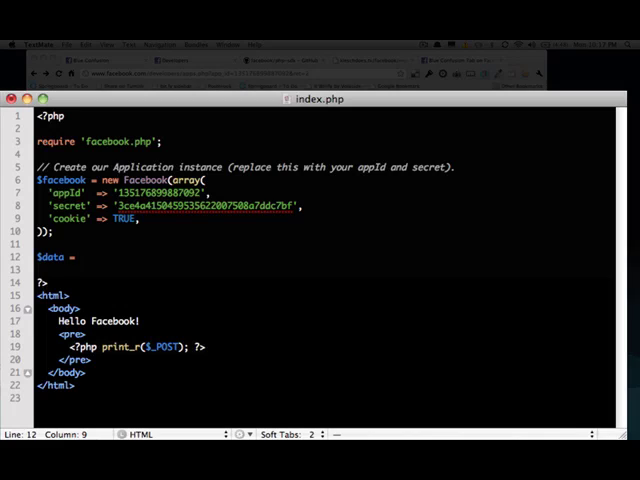
{"action": "left_click", "coordinate": [176, 192]}
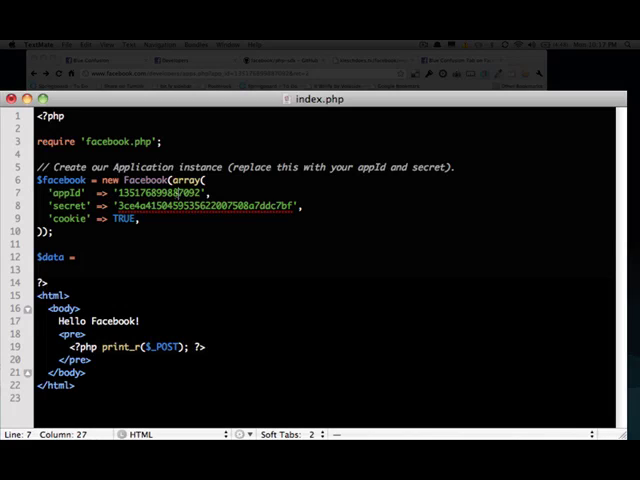
{"action": "double_click", "coordinate": [208, 204]}
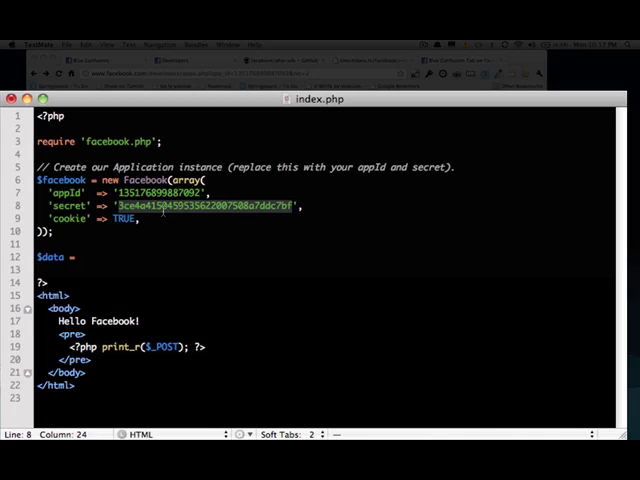
{"action": "left_click", "coordinate": [96, 256]}
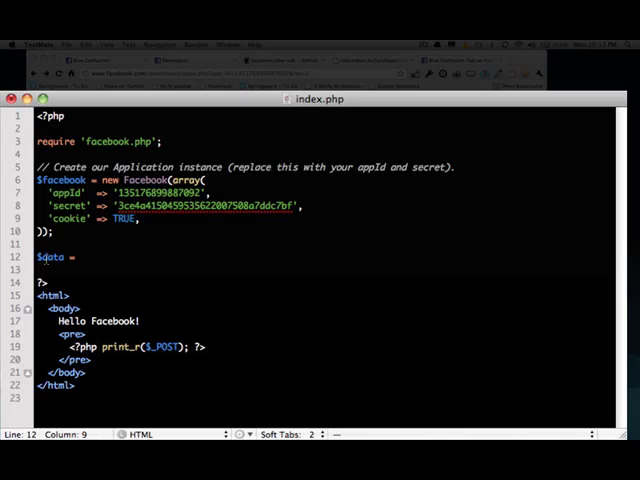
{"action": "type", "text": "$facebook-"}
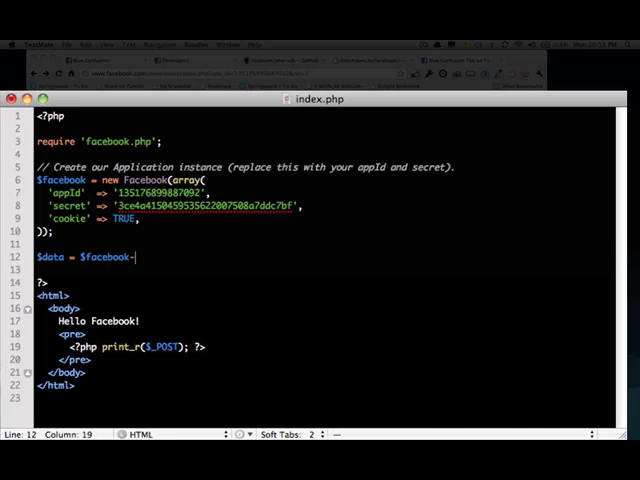
{"action": "type", "text": ">"}
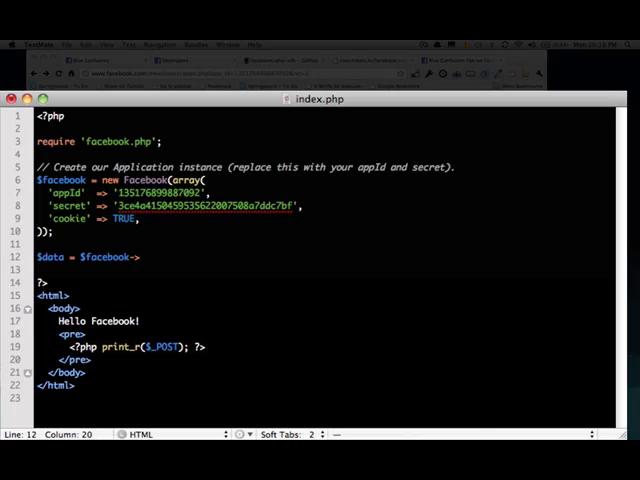
{"action": "type", "text": "getSi"}
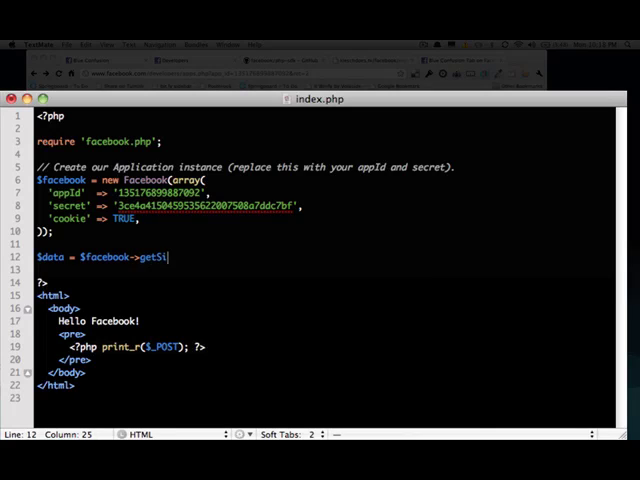
{"action": "type", "text": "gnedReque"}
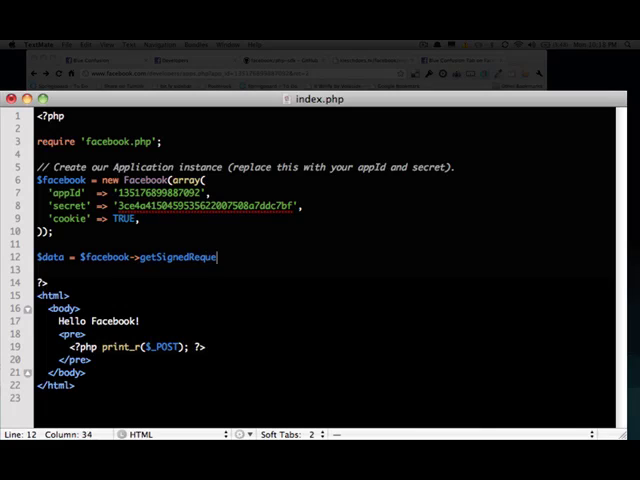
{"action": "type", "text": "st();"}
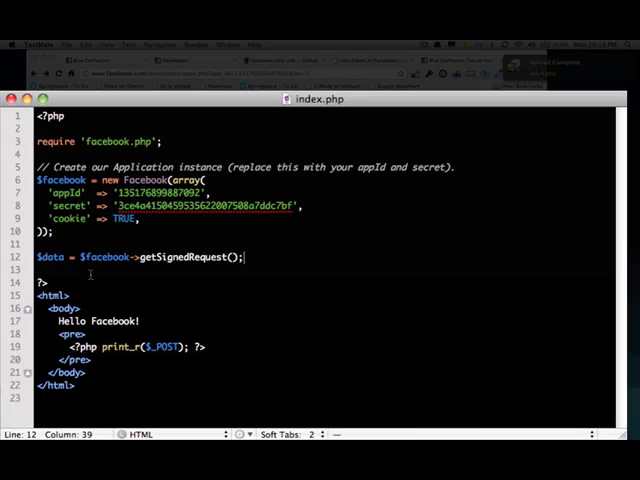
Replace $_POST with $data in the print_r call.
{"action": "double_click", "coordinate": [158, 348]}
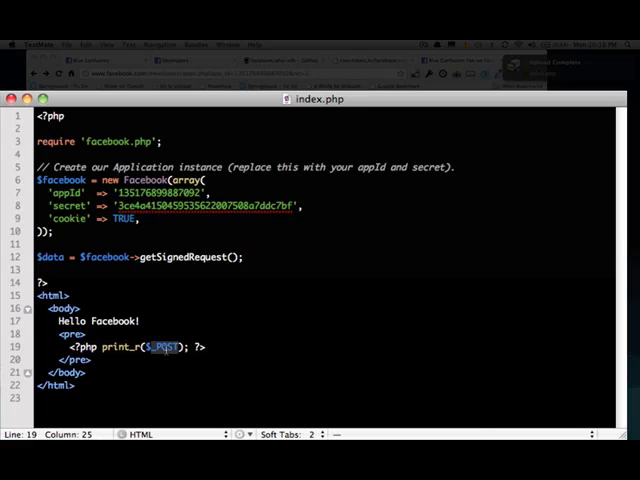
{"action": "type", "text": "$data"}
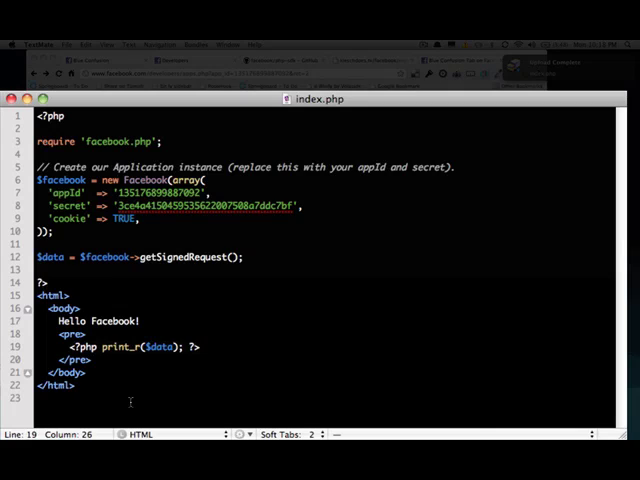
{"action": "double_click", "coordinate": [160, 348]}
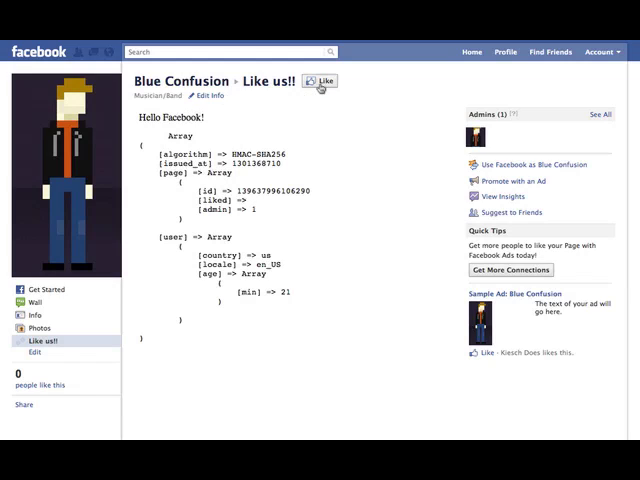
Reload the Like us!! tab to view the decoded signed request, then return to TextMate.
{"action": "left_click", "coordinate": [320, 82]}
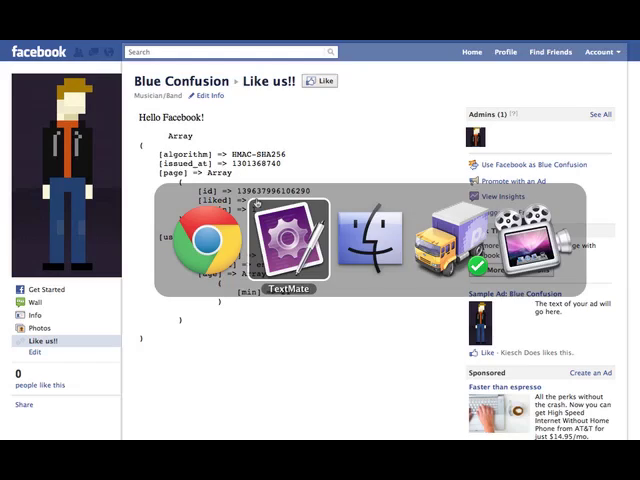
{"action": "left_click", "coordinate": [288, 240]}
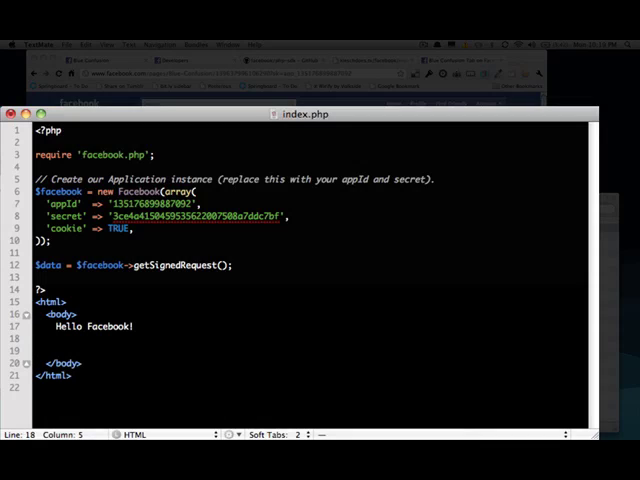
Add an if ($data['page']['liked'] == 1) branch showing a 'Hooray! You like us!!!!' paragraph.
{"action": "type", "text": "<?php ?>"}
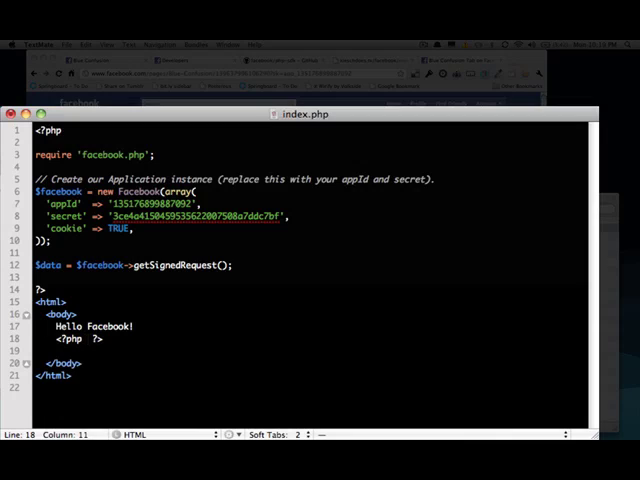
{"action": "type", "text": "if ()"}
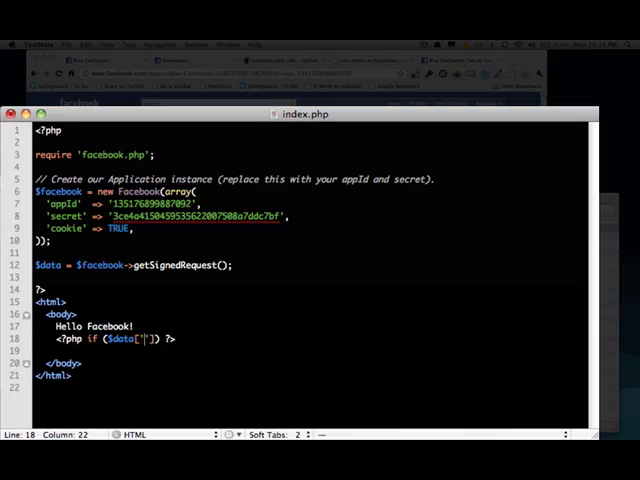
{"action": "type", "text": "page"}
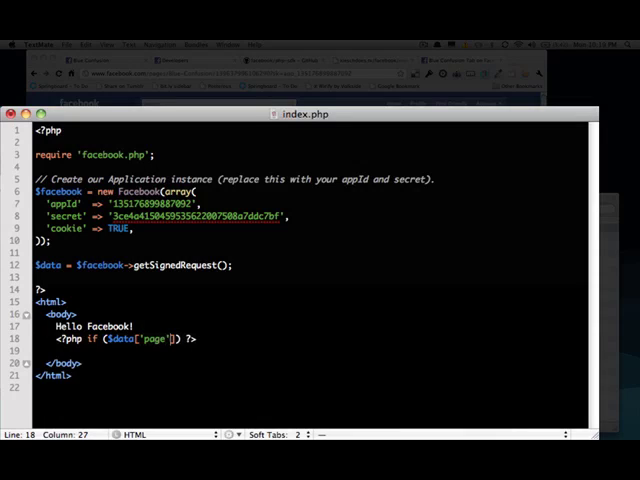
{"action": "type", "text": "['li']"}
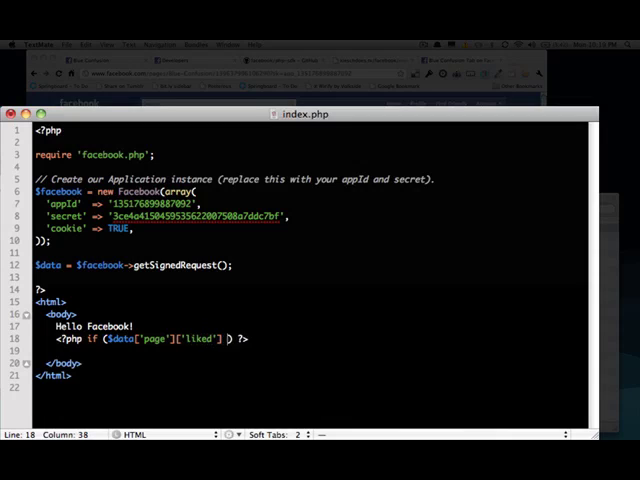
{"action": "type", "text": "== 1"}
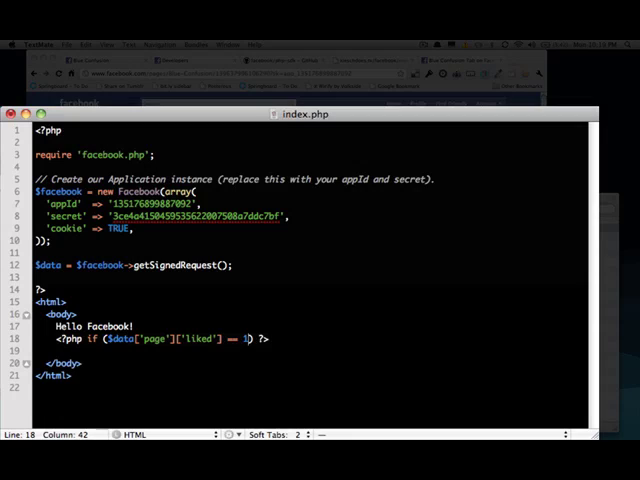
{"action": "type", "text": ":"}
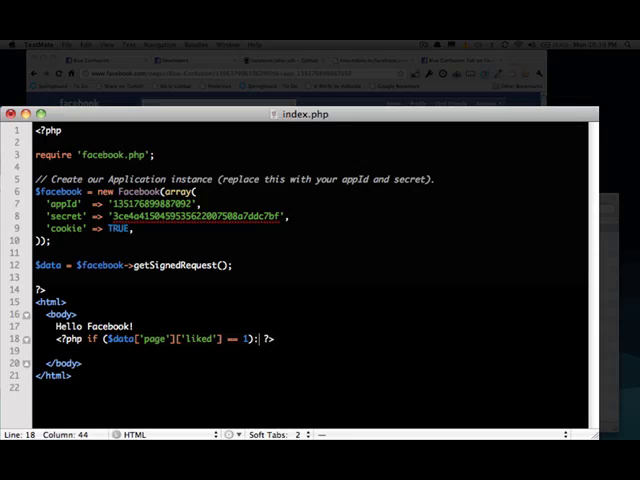
{"action": "type", "text": "php endif; ?>"}
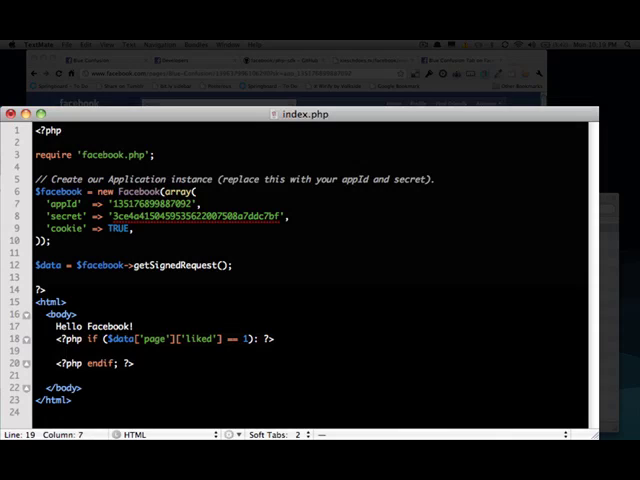
{"action": "type", "text": "<p></p>"}
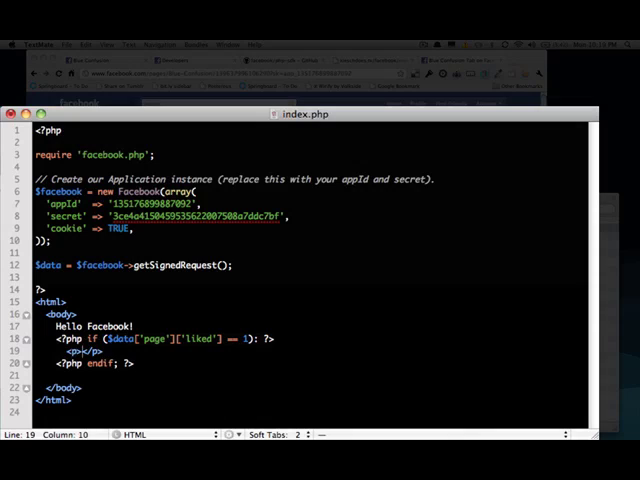
{"action": "type", "text": "Hooray! You like"}
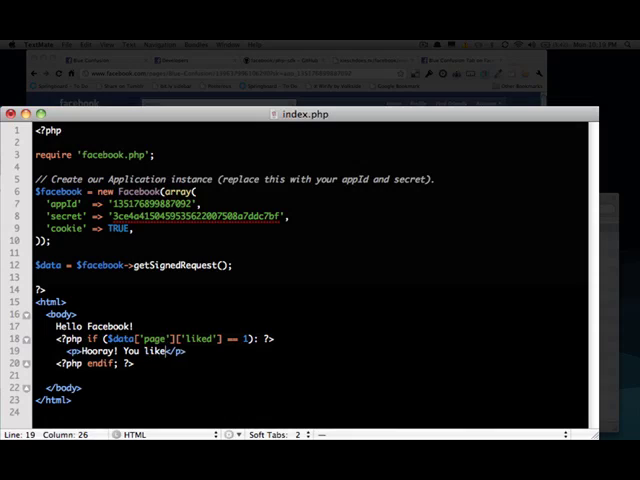
{"action": "type", "text": "us!!!!"}
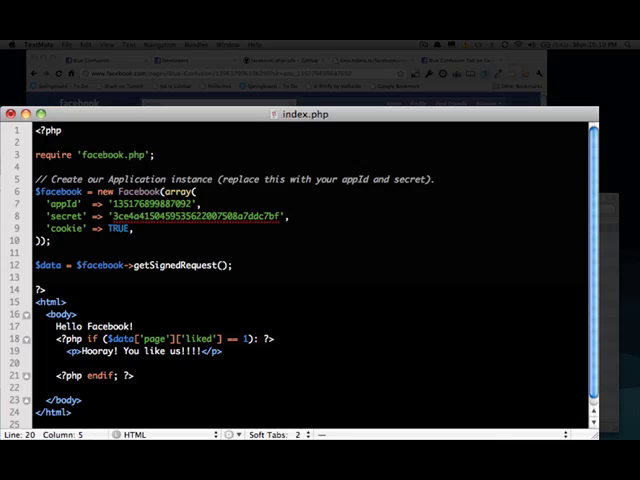
Add the else branch asking 'You don't like us yet! Please press the like button!'.
{"action": "type", "text": "<?php else ?>"}
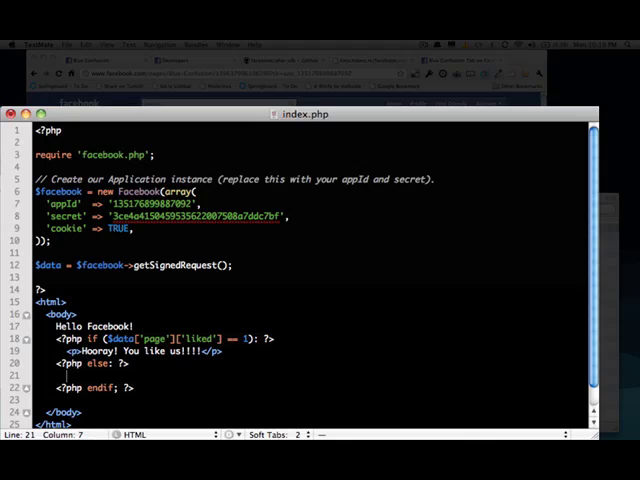
{"action": "type", "text": "<p></p>"}
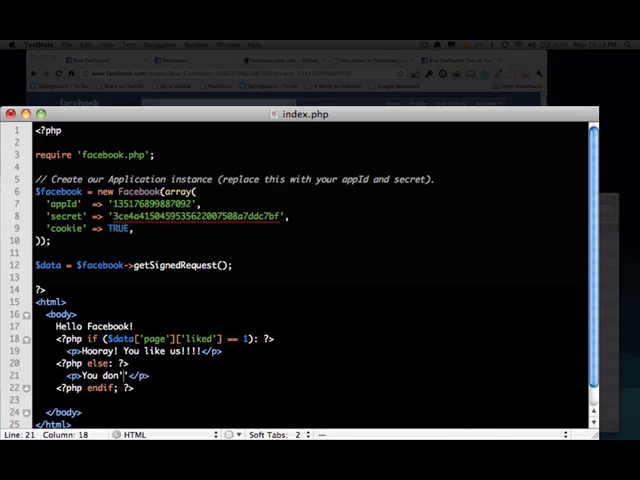
{"action": "type", "text": "like us"}
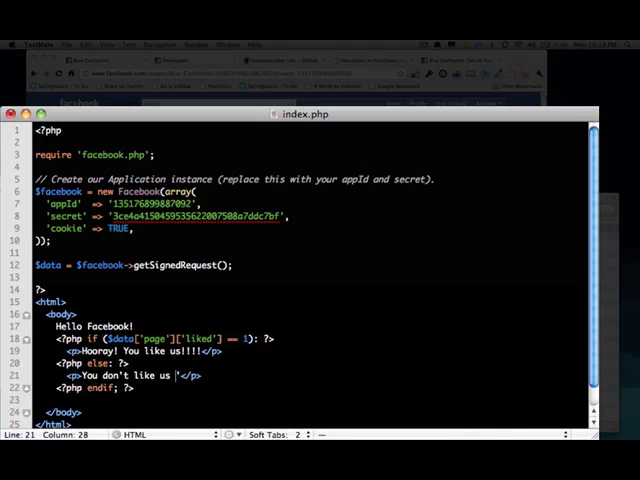
{"action": "type", "text": "yet! P"}
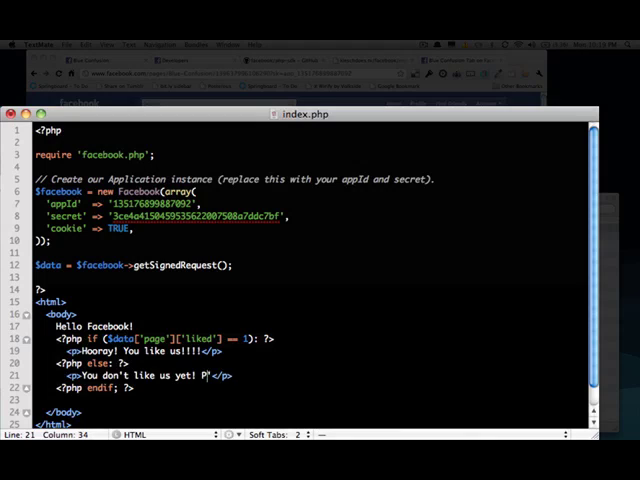
{"action": "type", "text": "Please press t"}
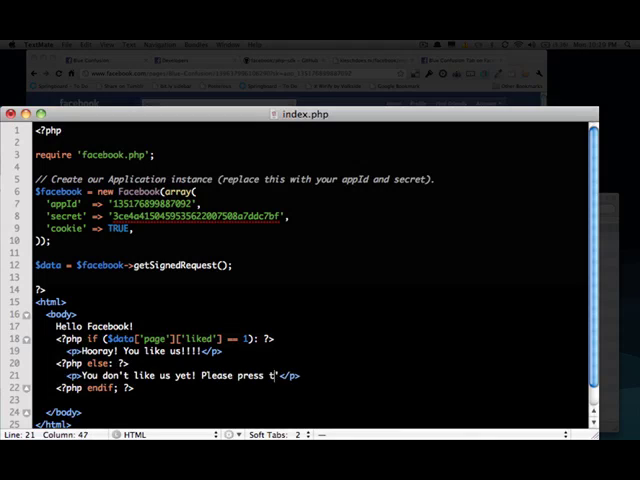
{"action": "type", "text": "he like but"}
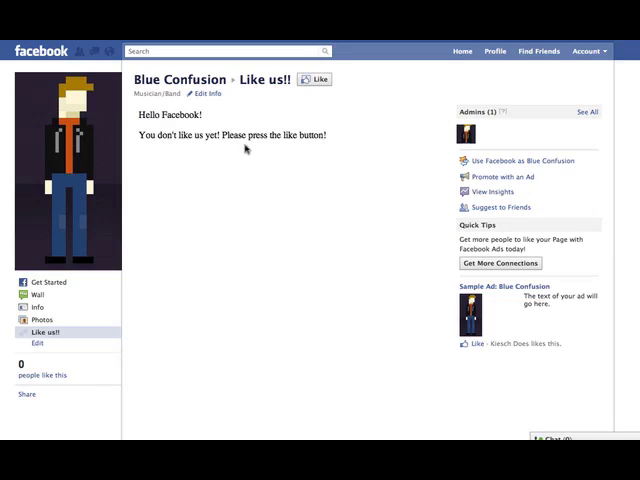
{"action": "mouse_move", "coordinate": [292, 150]}
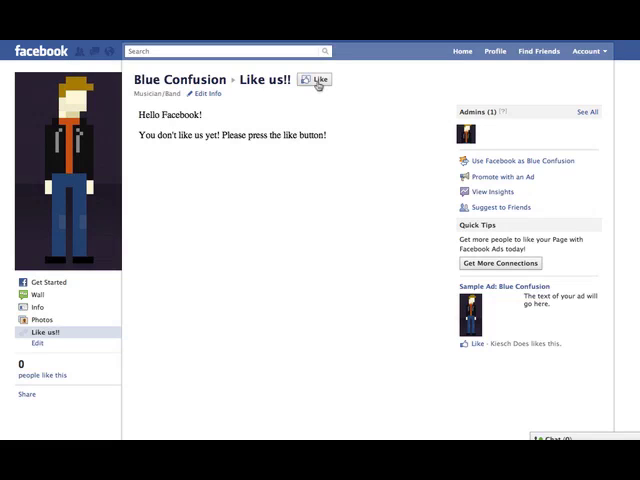
Like the Blue Confusion page after the tab shows the 'You don't like us yet' message.
{"action": "left_click", "coordinate": [314, 80]}
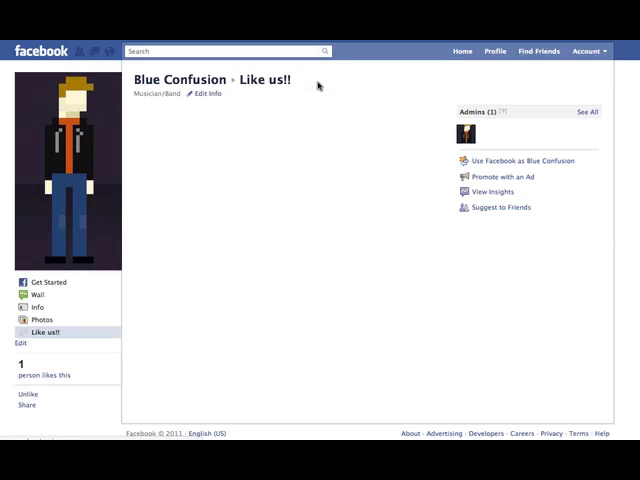